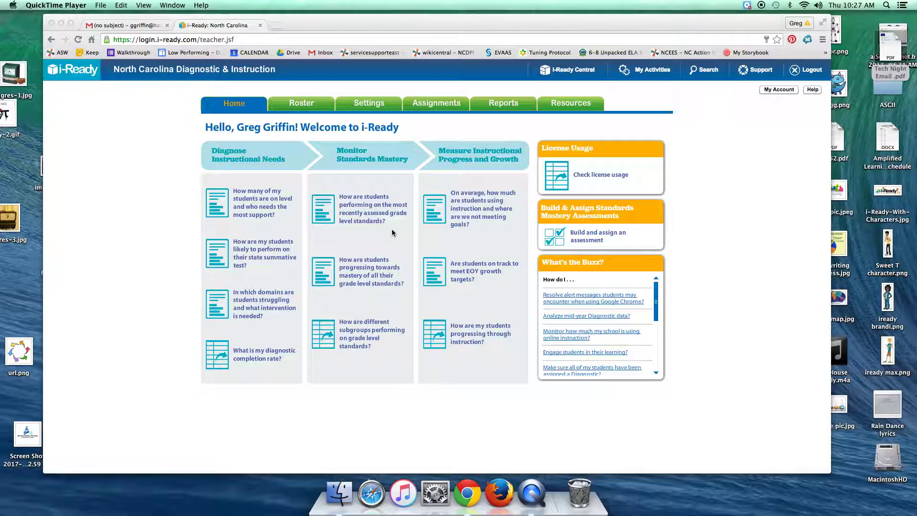
mouse_move(330, 177)
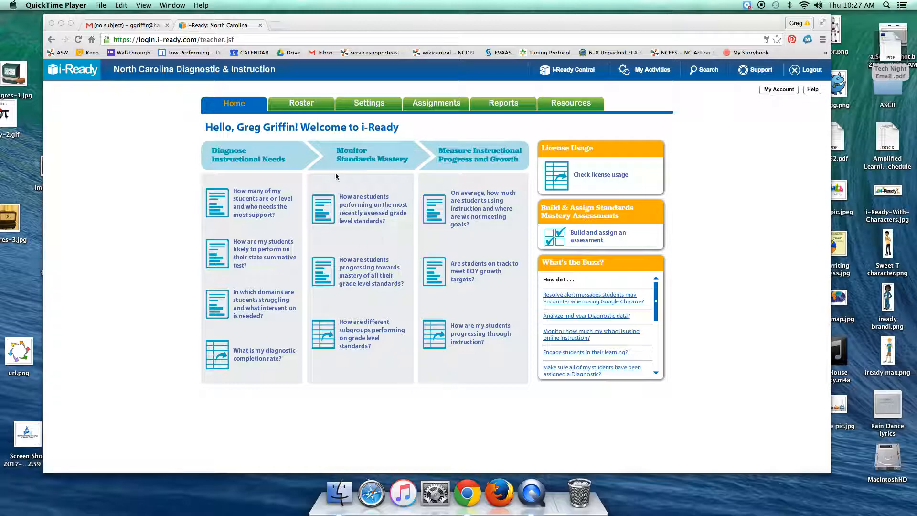
mouse_move(320, 195)
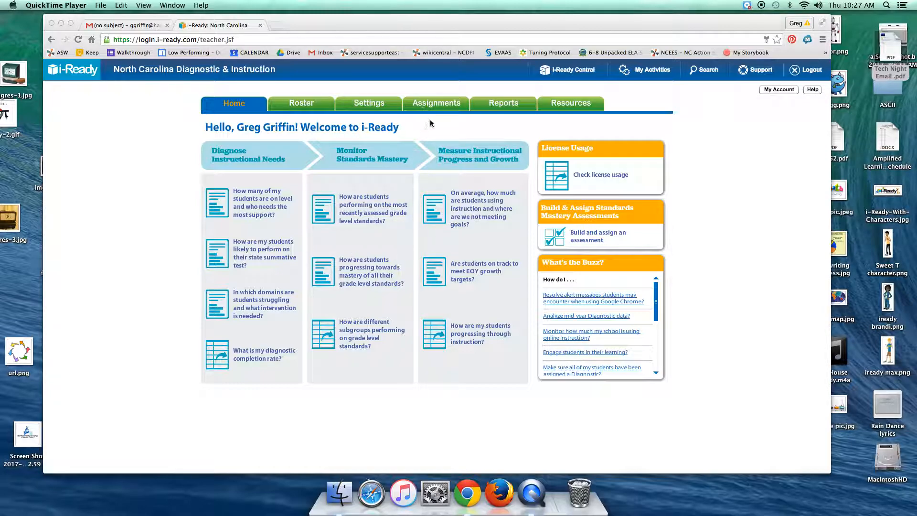
Go from the teacher dashboard to the Assignments section
click(436, 103)
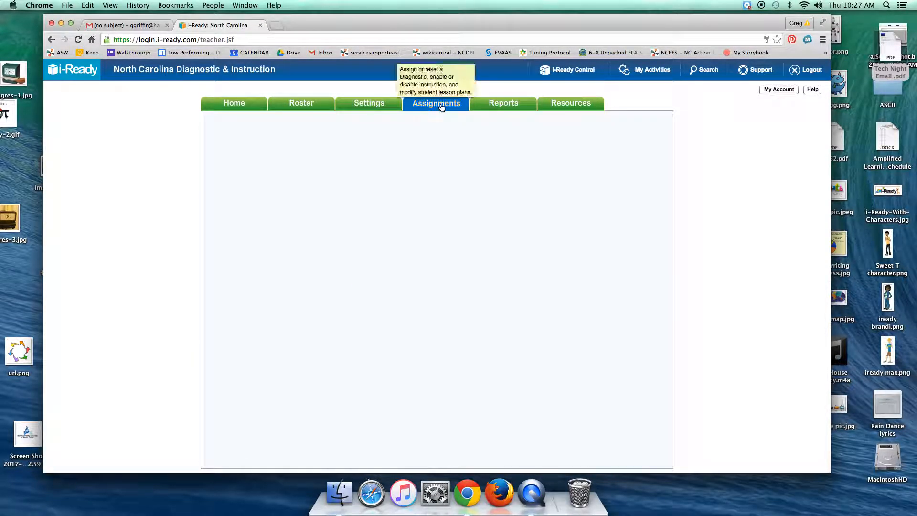
Open the Lesson Plans sub-tab and select a teacher from the teacher list
click(435, 103)
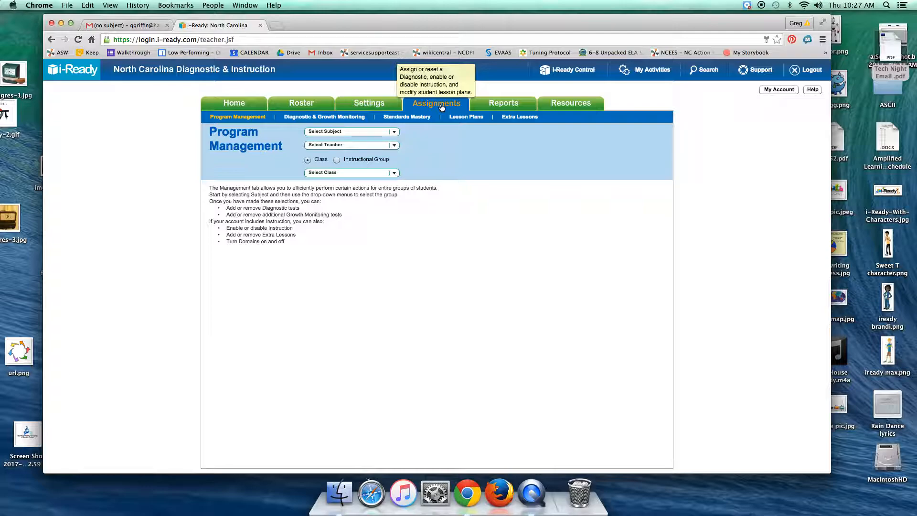
mouse_move(280, 127)
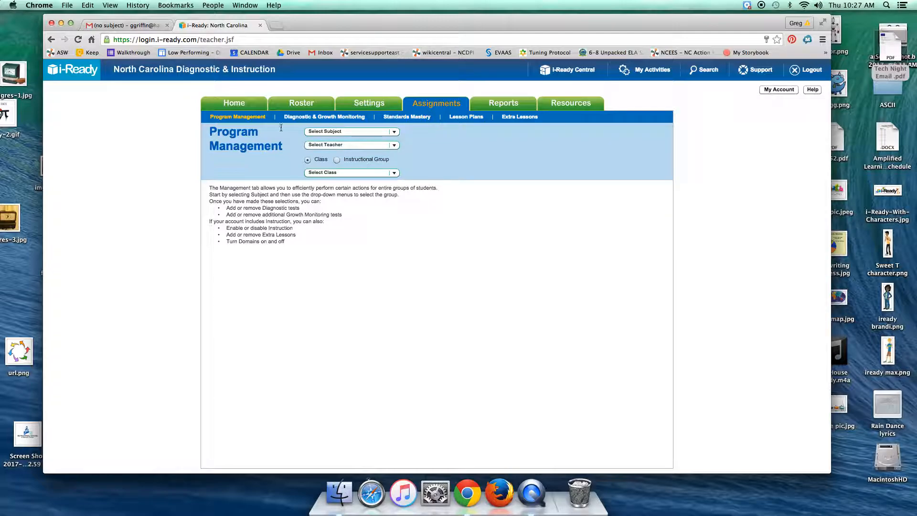
click(465, 116)
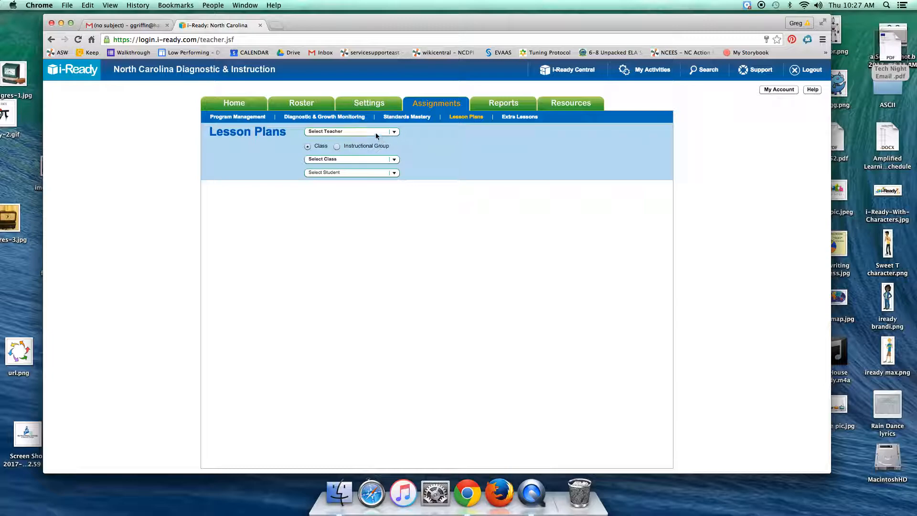
click(393, 131)
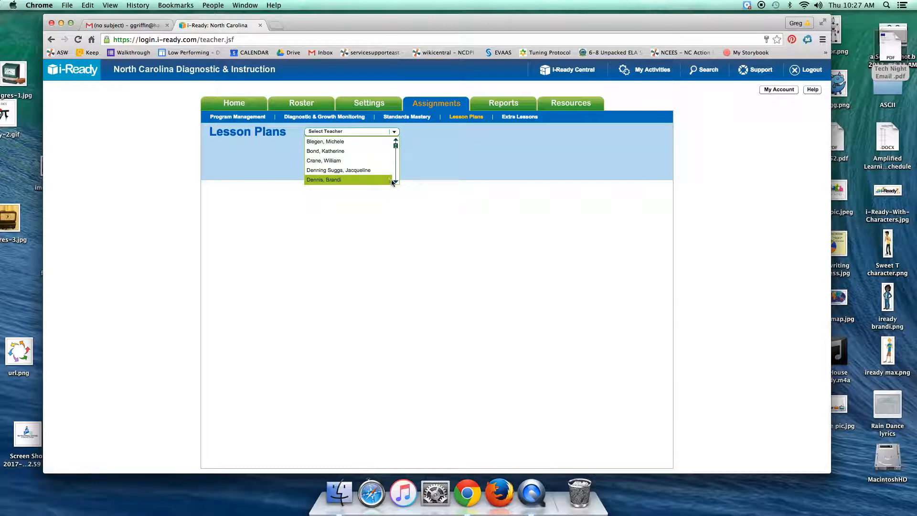
scroll(down, 3)
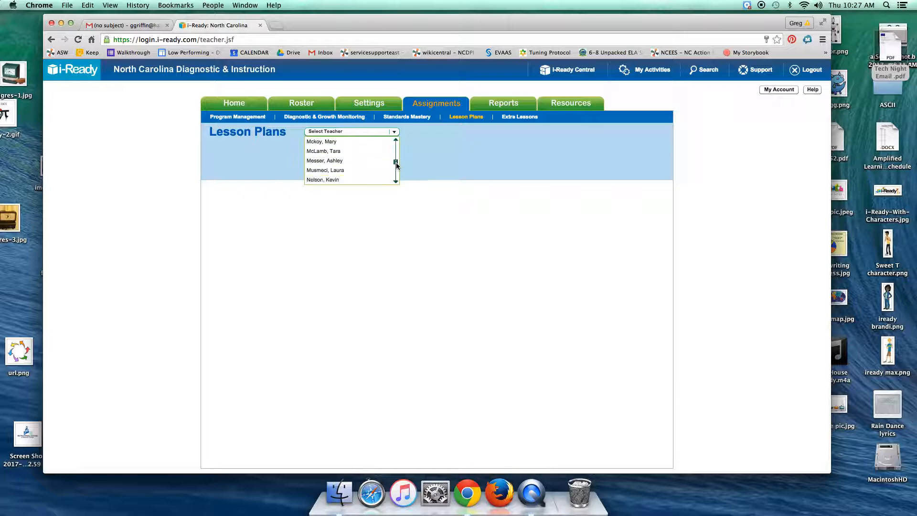
scroll(down, 3)
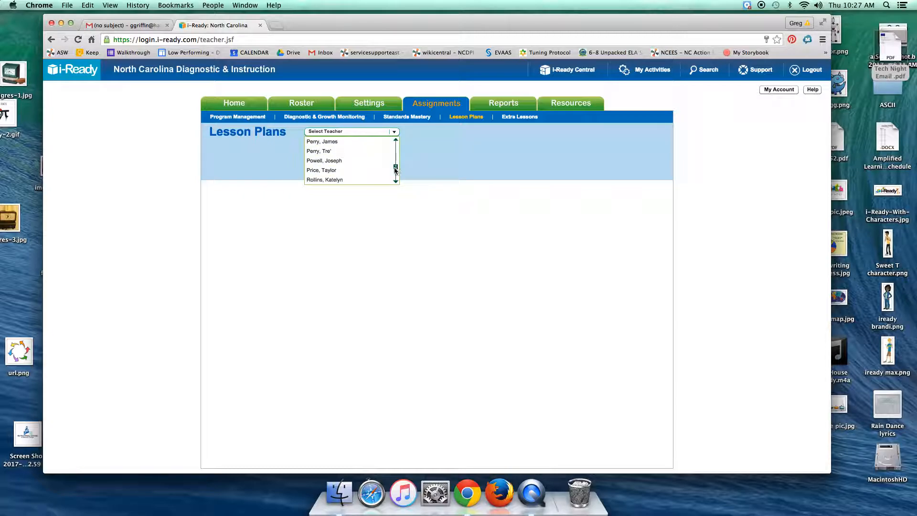
click(325, 180)
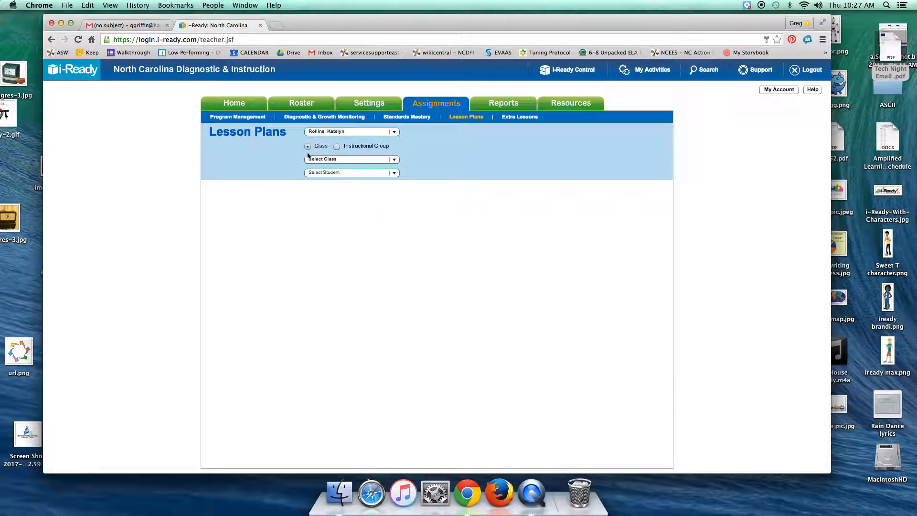
Choose that teacher's NC Math 1 HS Credit class and view its student options
click(351, 158)
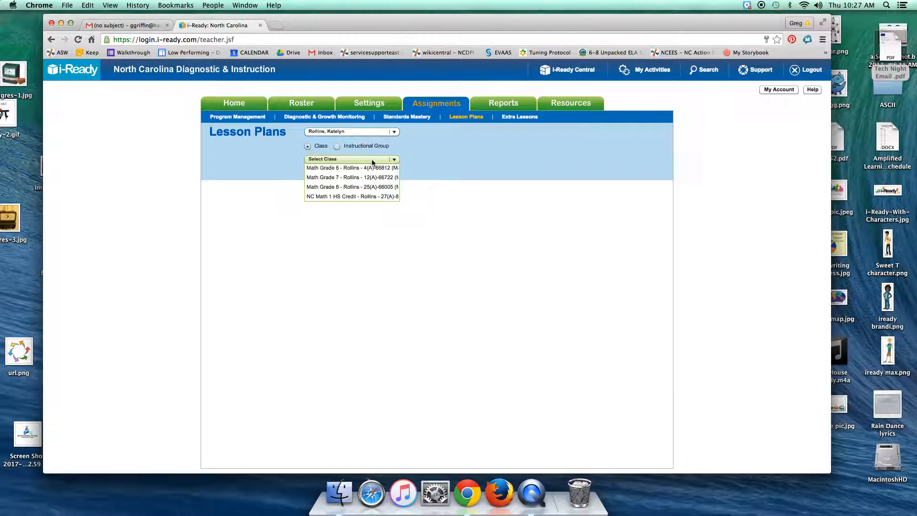
mouse_move(350, 197)
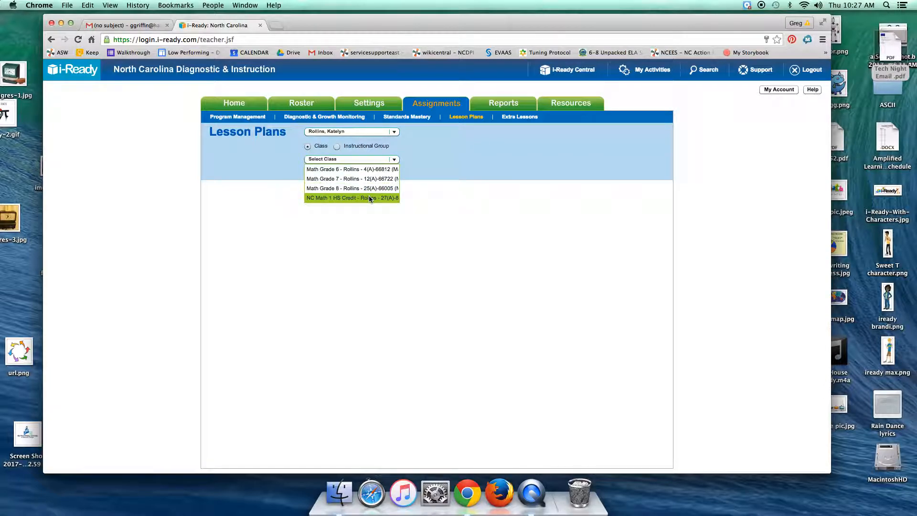
click(351, 198)
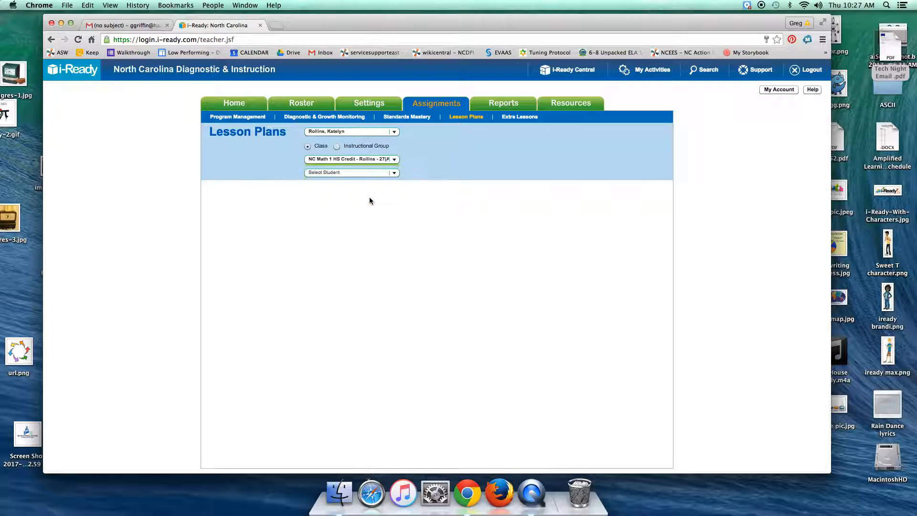
click(351, 172)
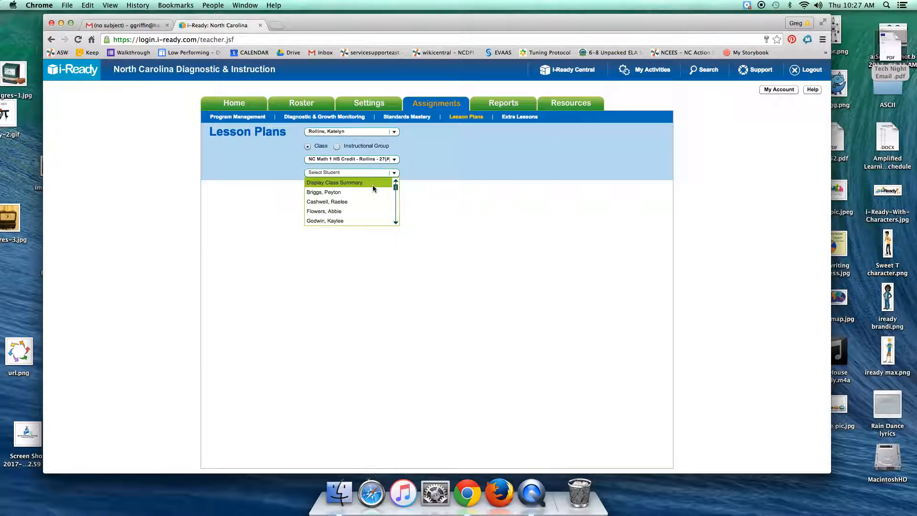
Choose Display Class Summary to see every student's next three lessons, level and time
click(334, 182)
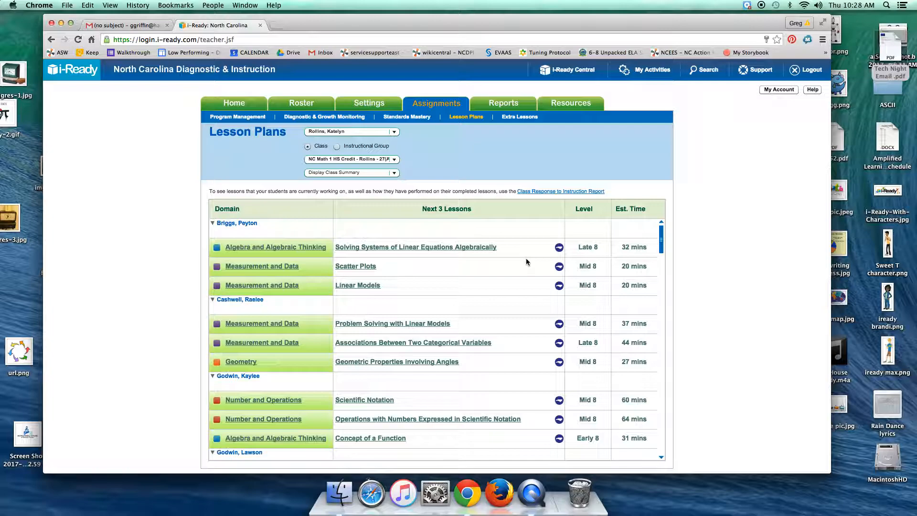
mouse_move(301, 235)
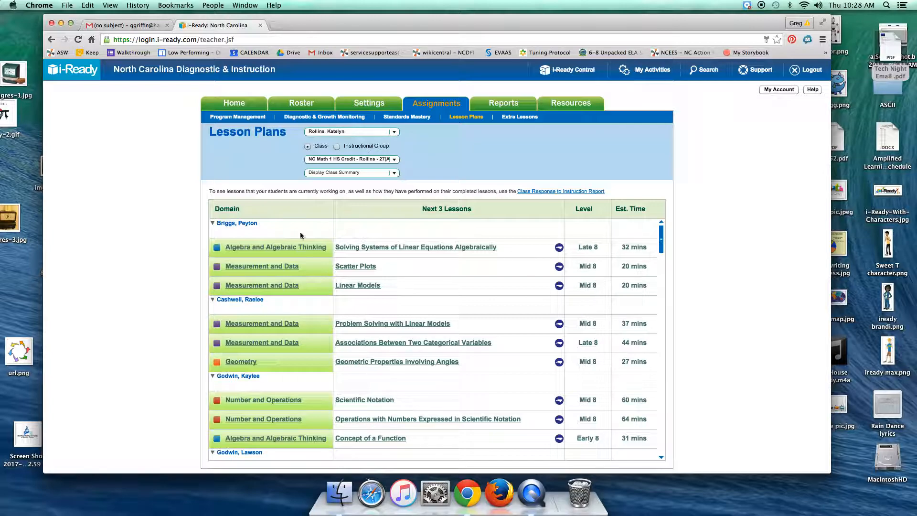
click(351, 172)
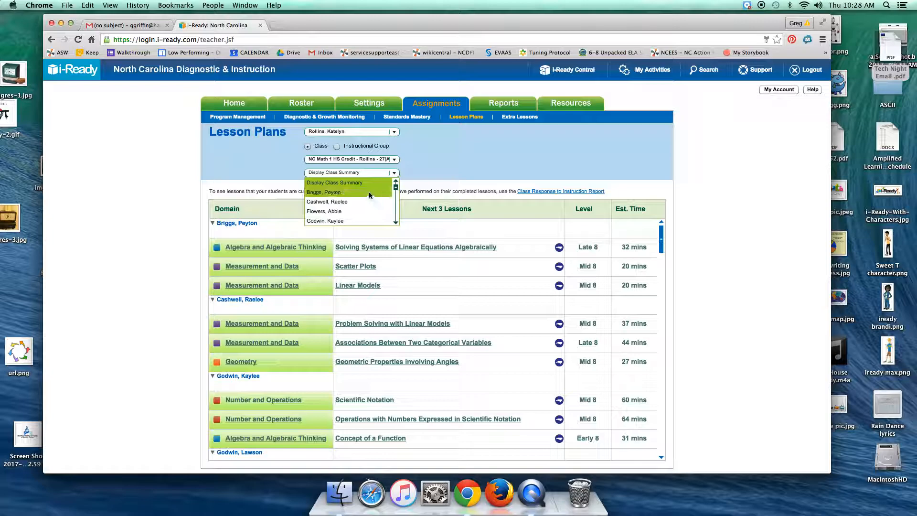
Select students one by one, reaching one who completed all assigned lessons
click(325, 192)
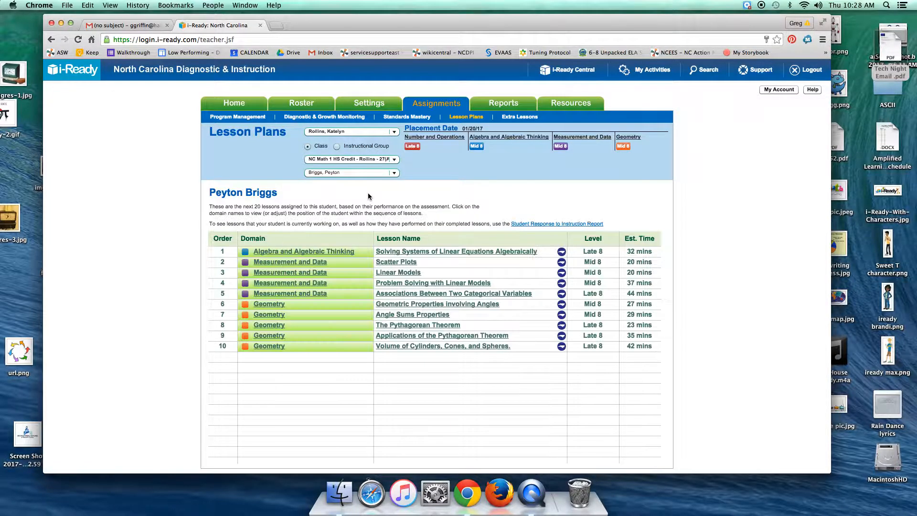
mouse_move(445, 190)
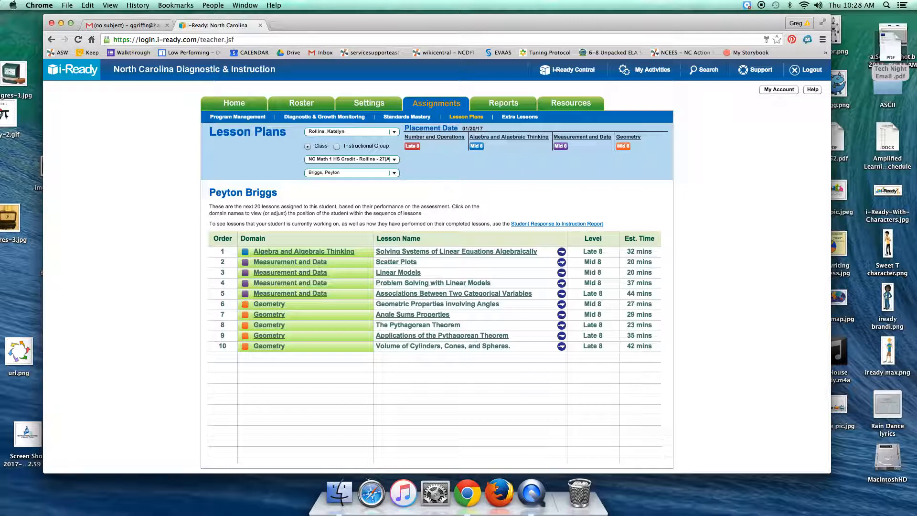
click(351, 172)
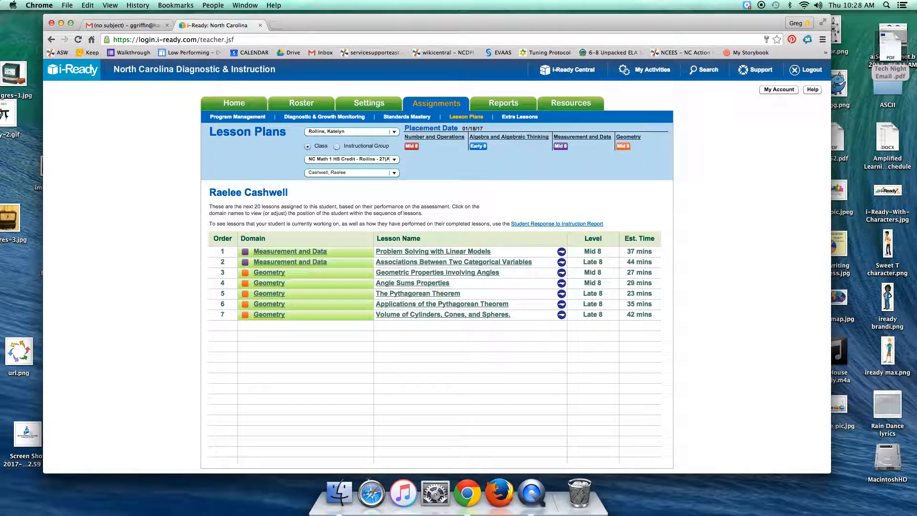
click(351, 171)
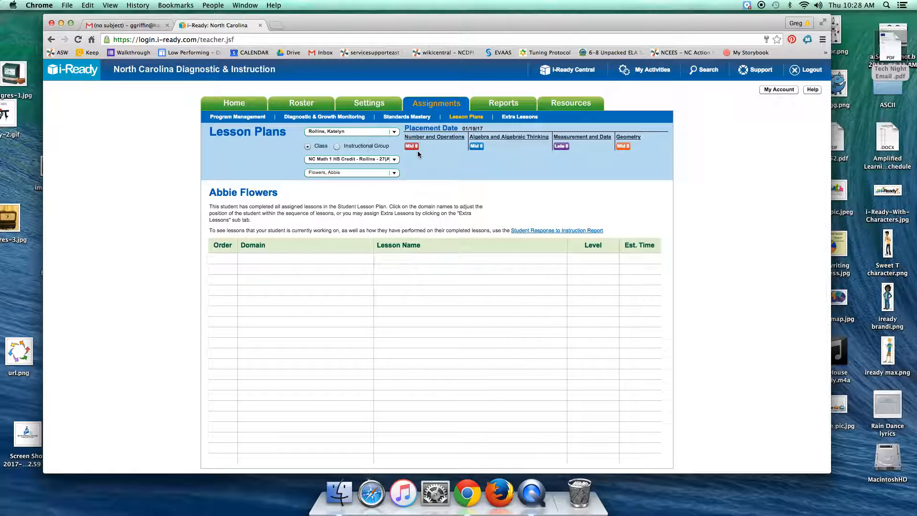
mouse_move(497, 143)
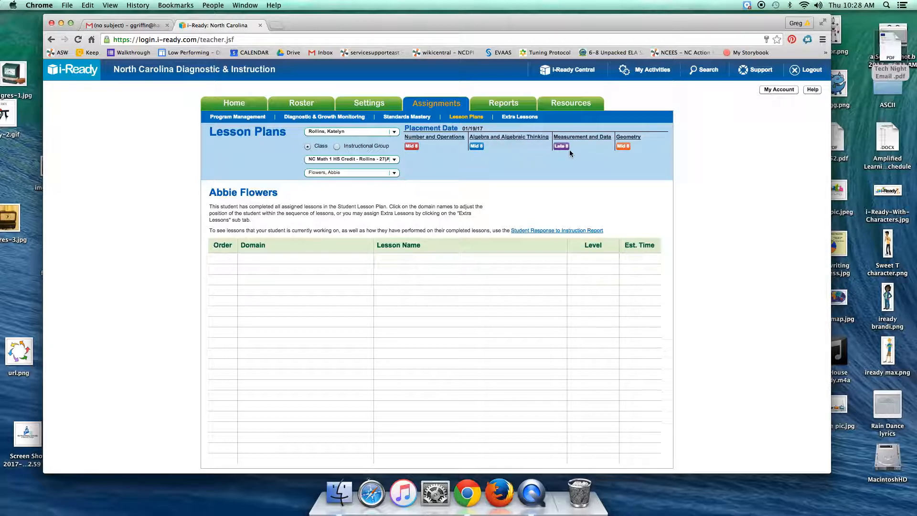
mouse_move(565, 151)
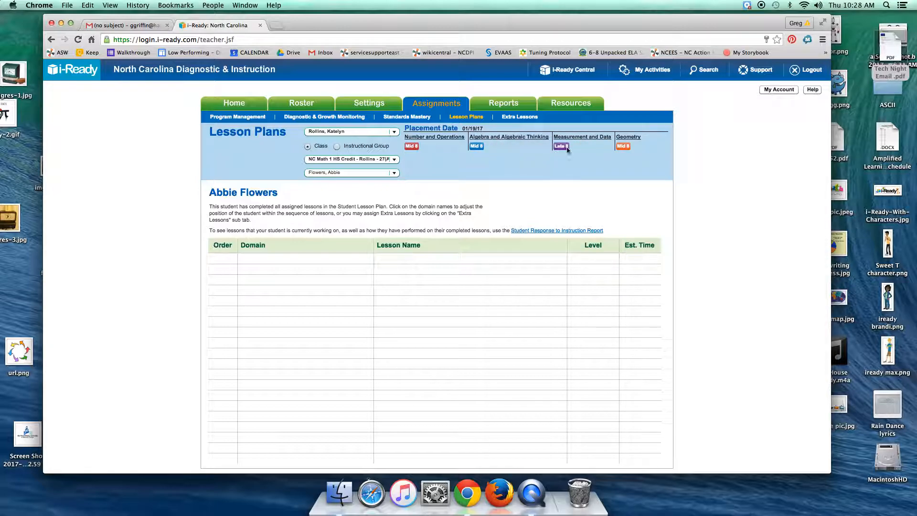
mouse_move(622, 146)
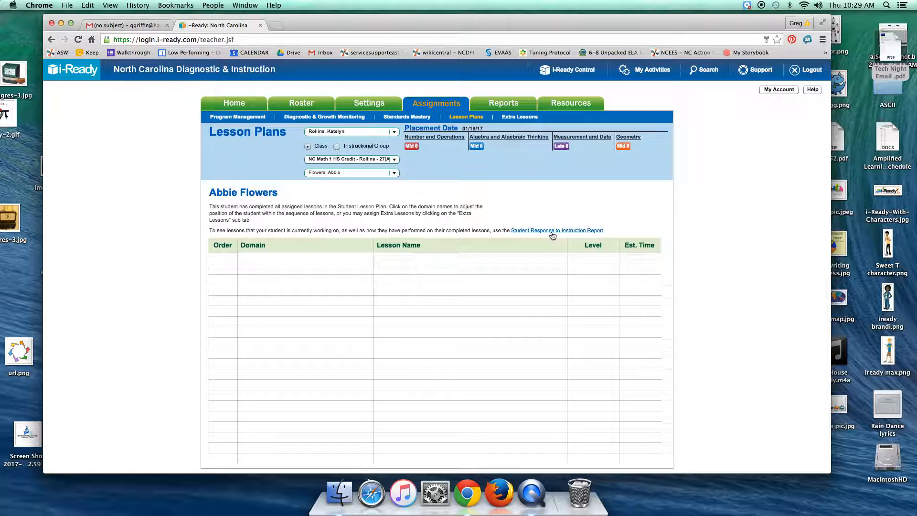
Create the Student Response to Instruction report for the student who finished all lessons
click(503, 103)
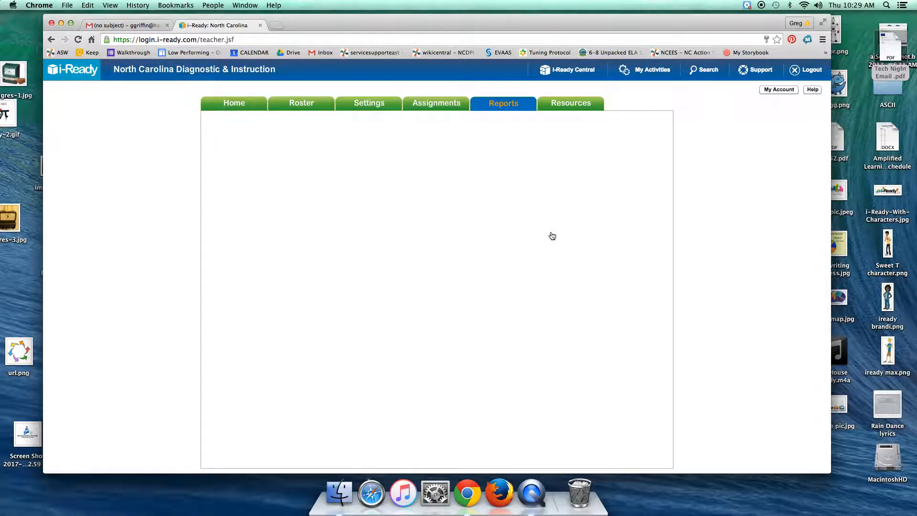
click(503, 103)
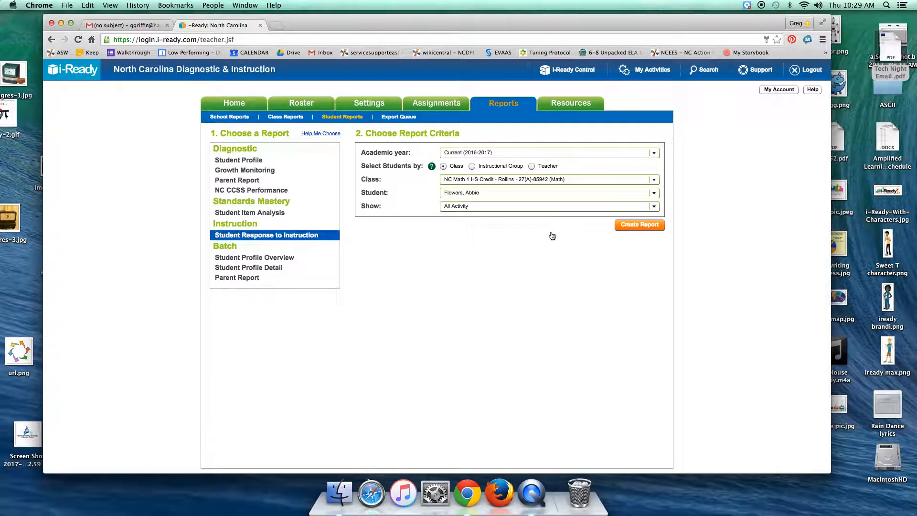
mouse_move(587, 235)
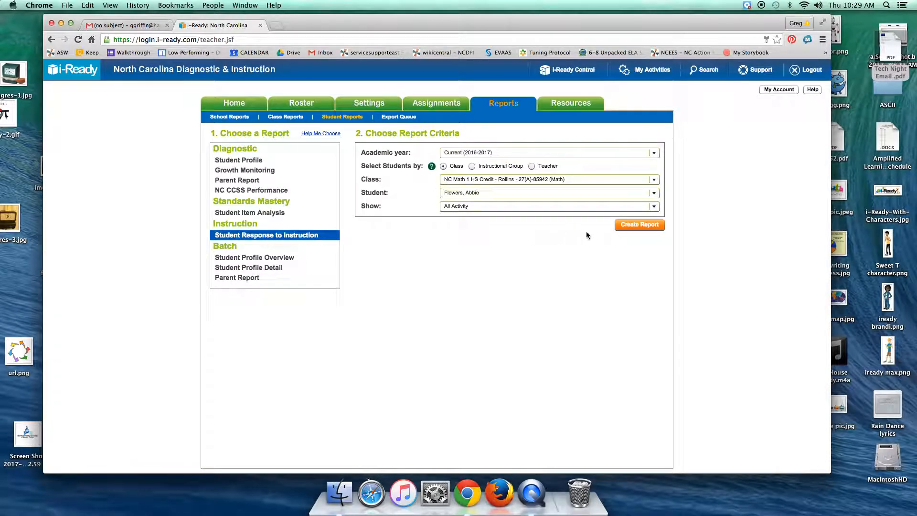
click(639, 224)
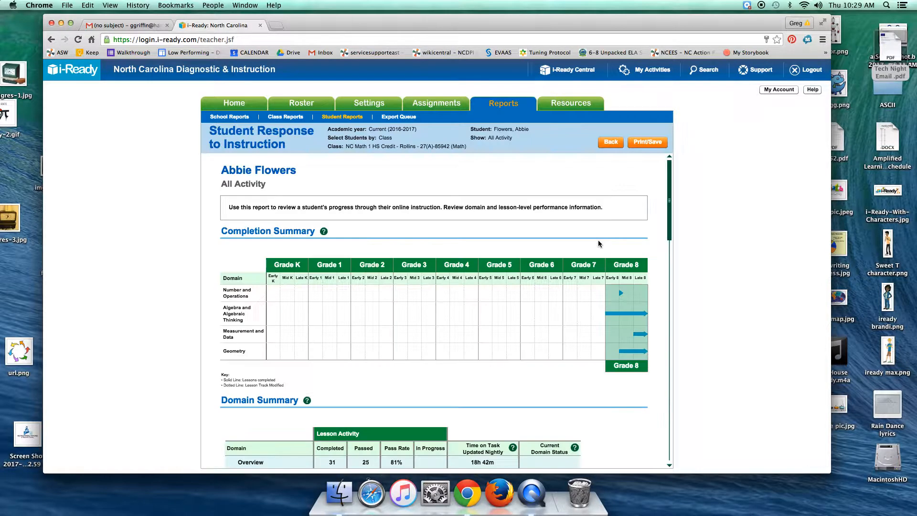
scroll(down, 3)
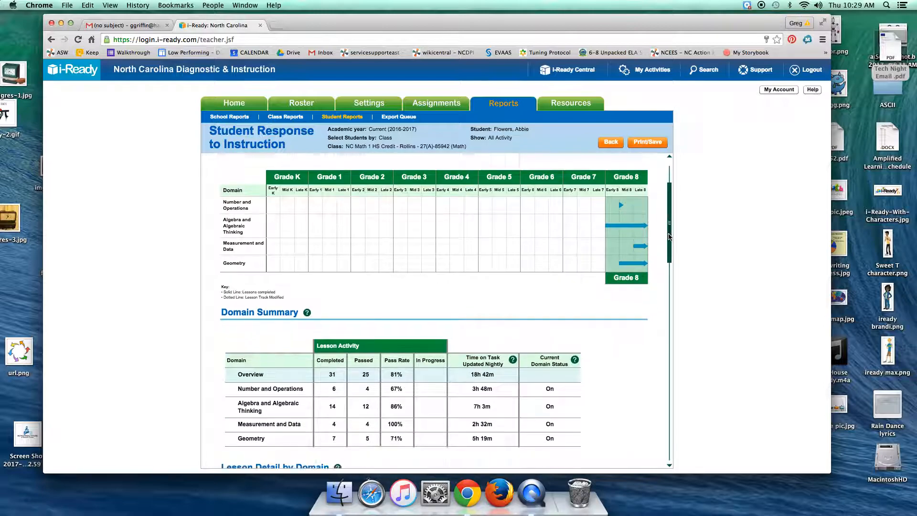
scroll(down, 3)
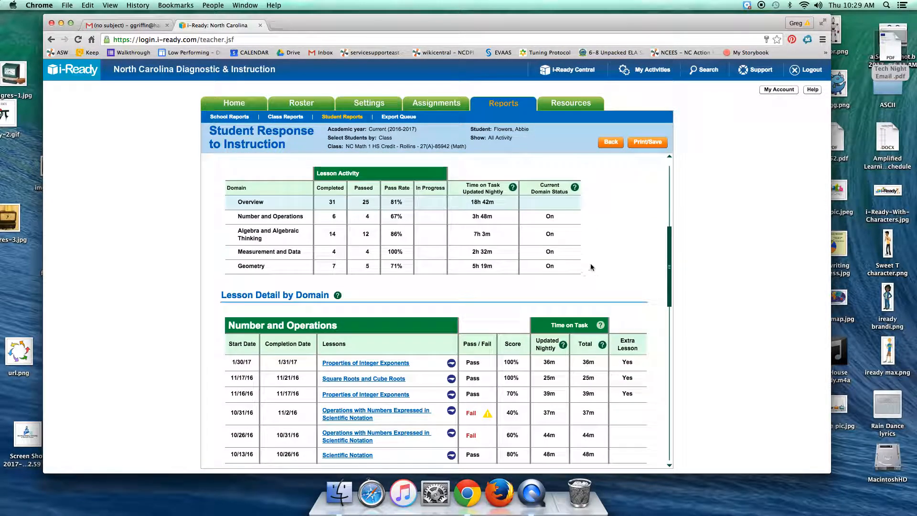
mouse_move(558, 274)
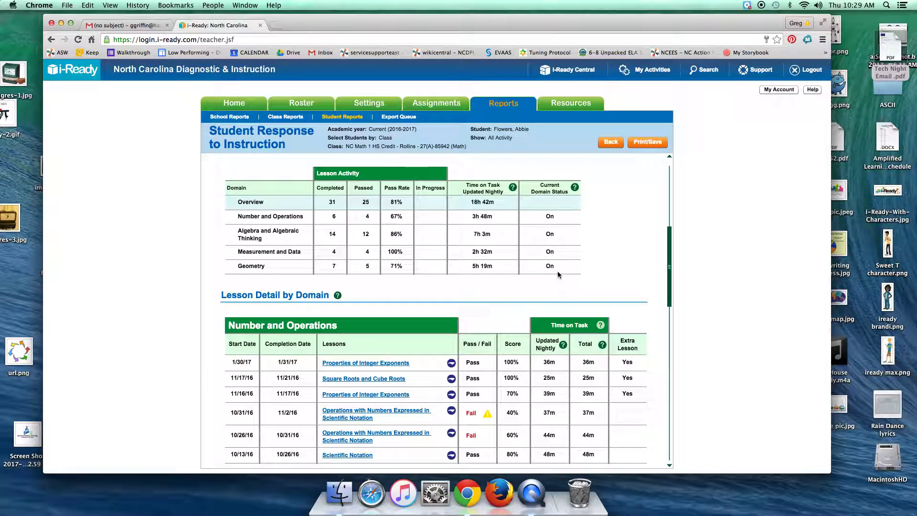
scroll(down, 3)
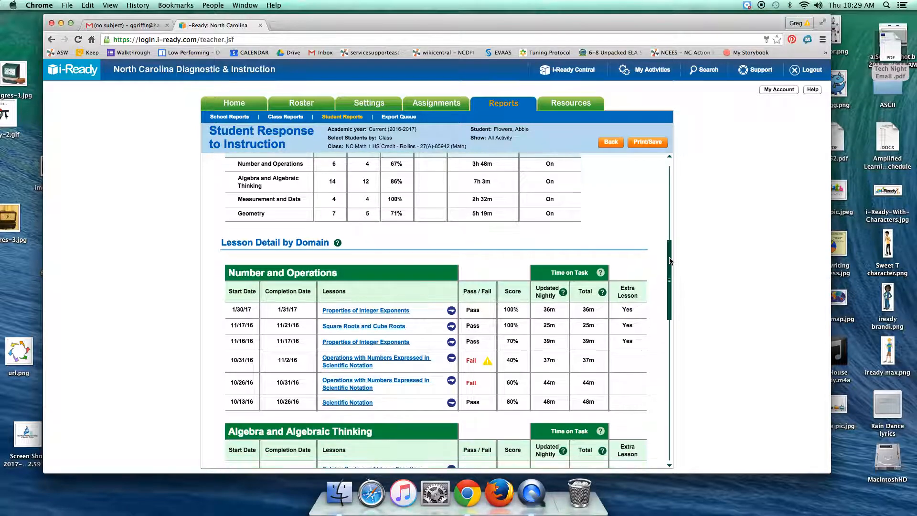
scroll(down, 3)
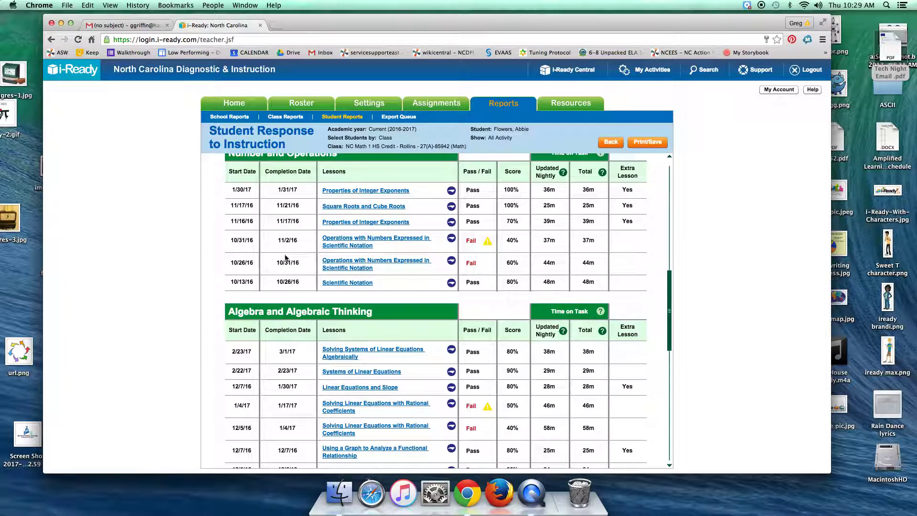
mouse_move(285, 270)
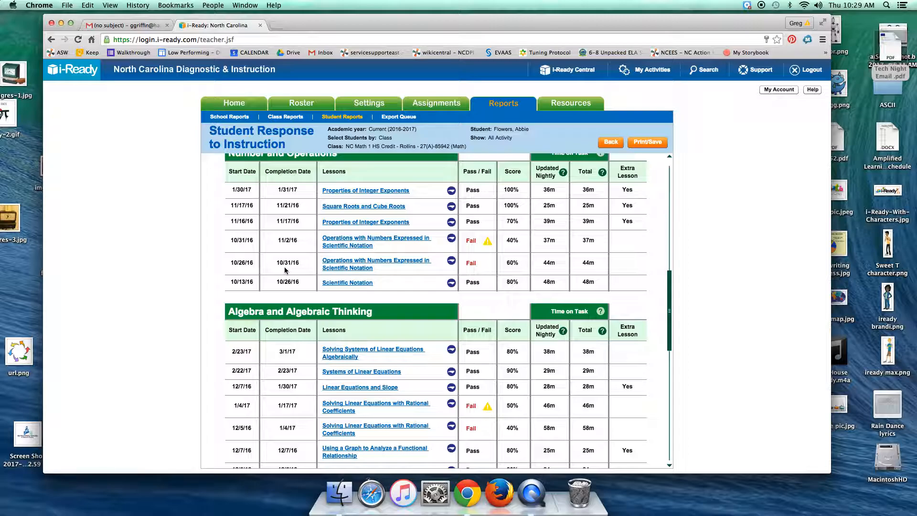
mouse_move(383, 260)
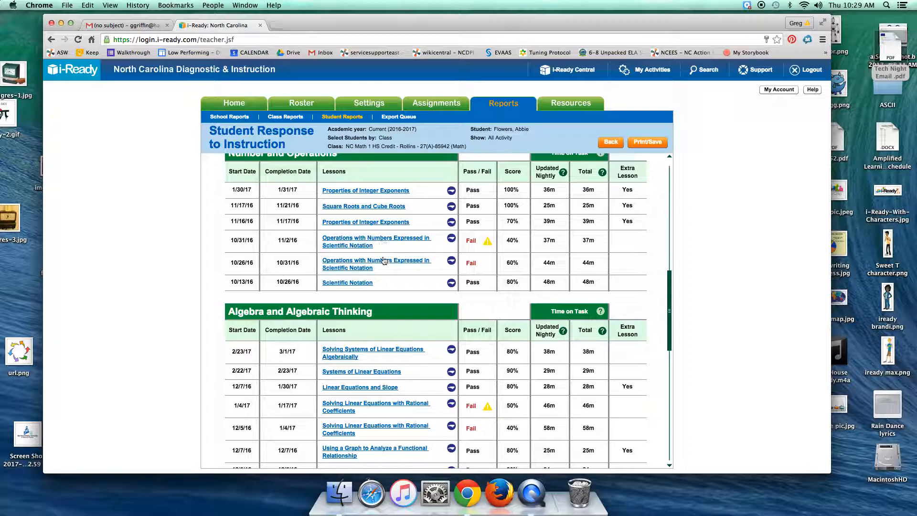
mouse_move(344, 257)
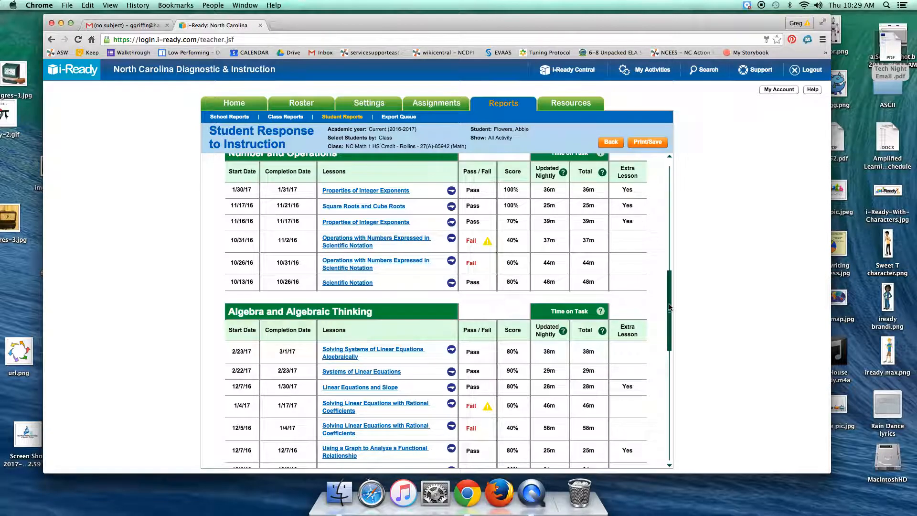
scroll(up, 3)
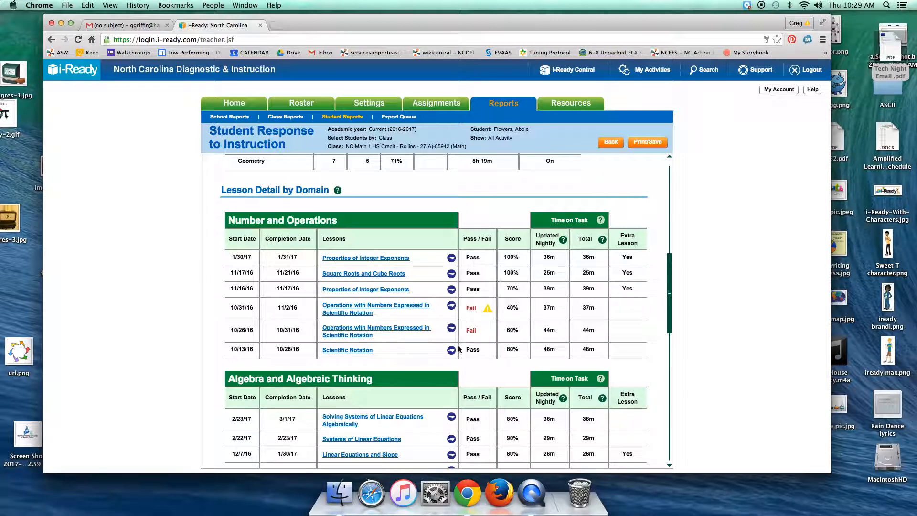
mouse_move(421, 279)
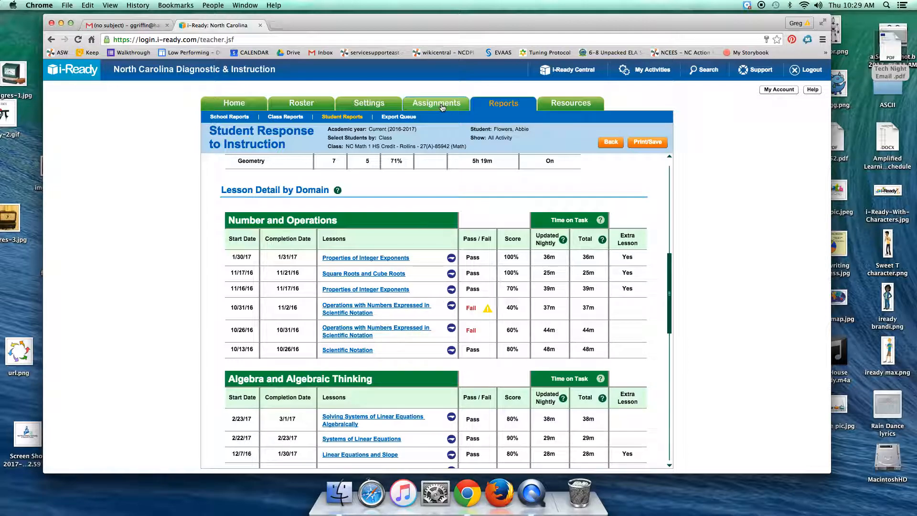
Go to Assignments, then Extra Lessons, and start adding lessons for the student
click(435, 103)
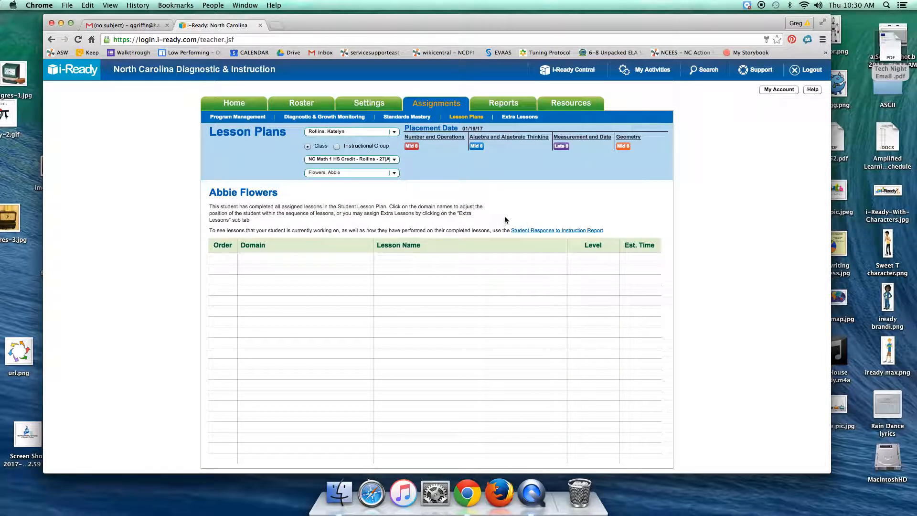
mouse_move(518, 116)
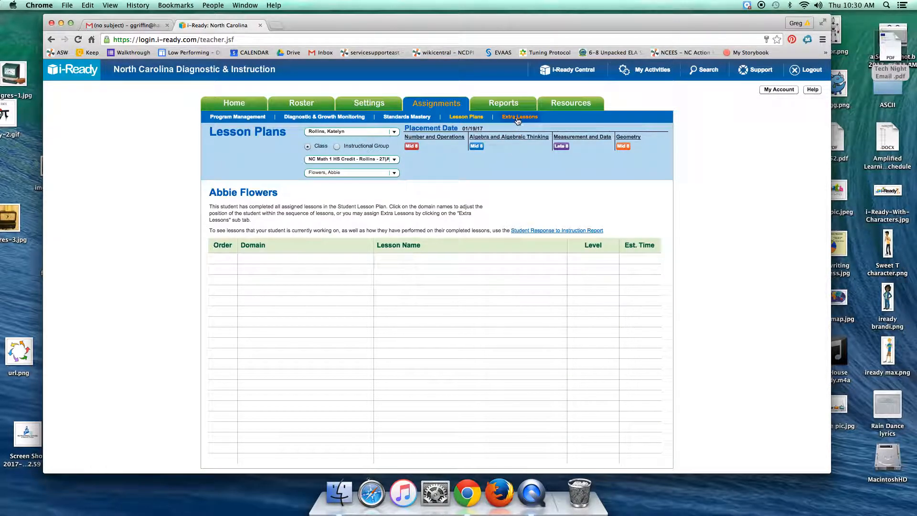
click(519, 116)
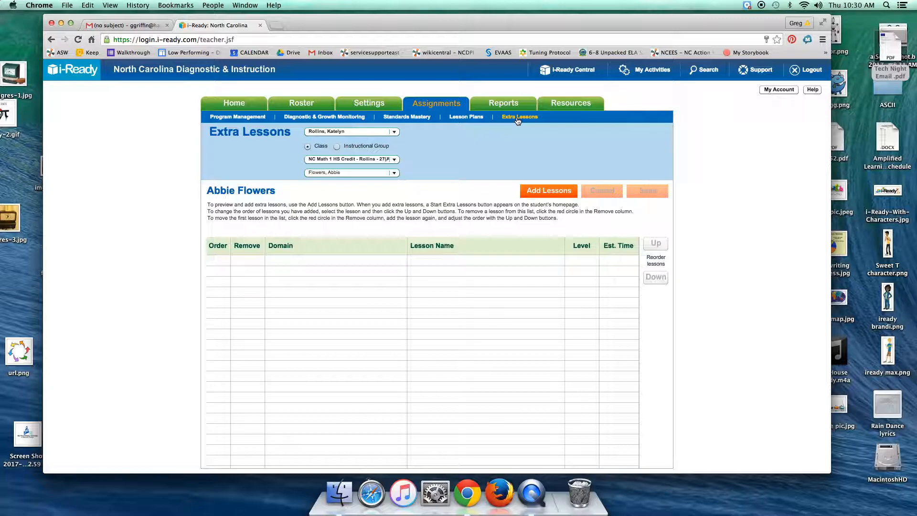
click(548, 191)
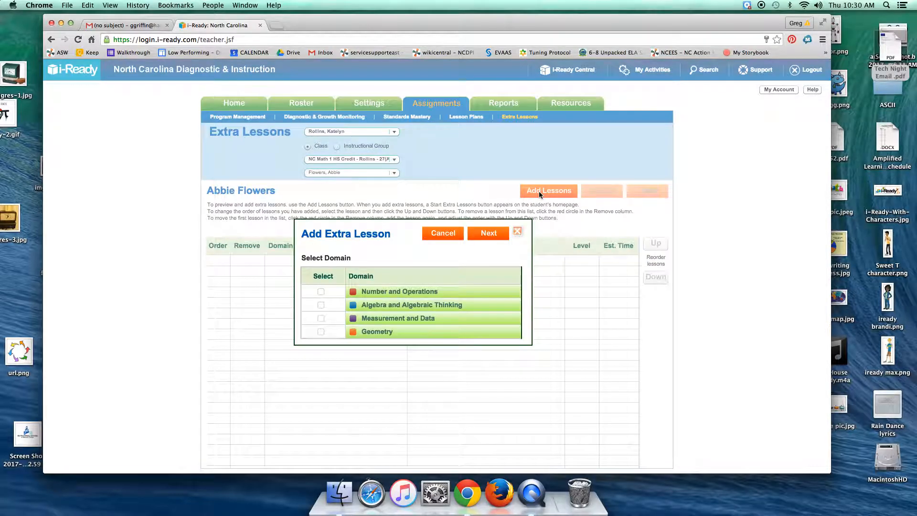
Select the Number and Operations domain and scroll through its lesson list
click(320, 292)
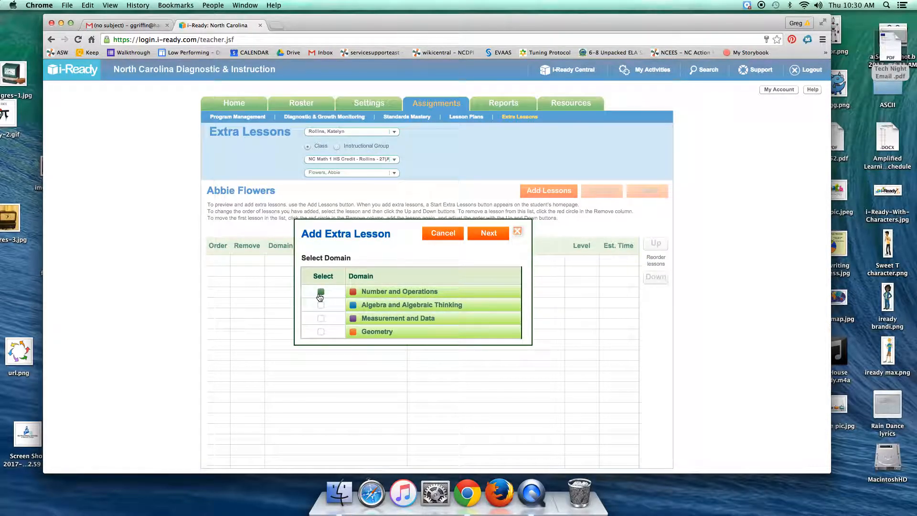
click(321, 291)
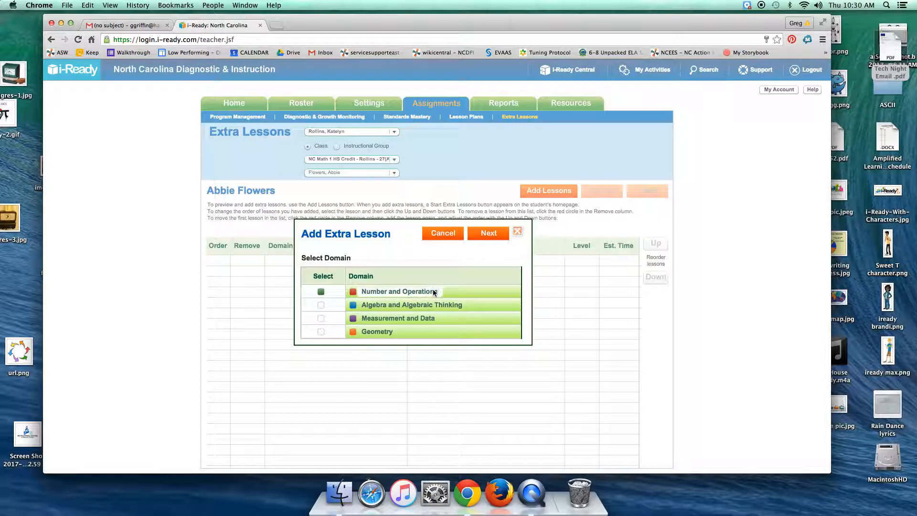
click(487, 232)
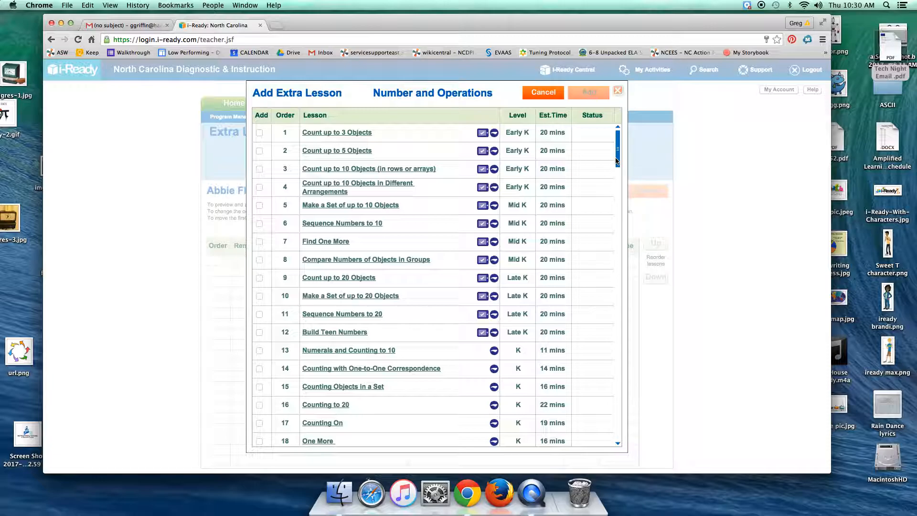
scroll(down, 3)
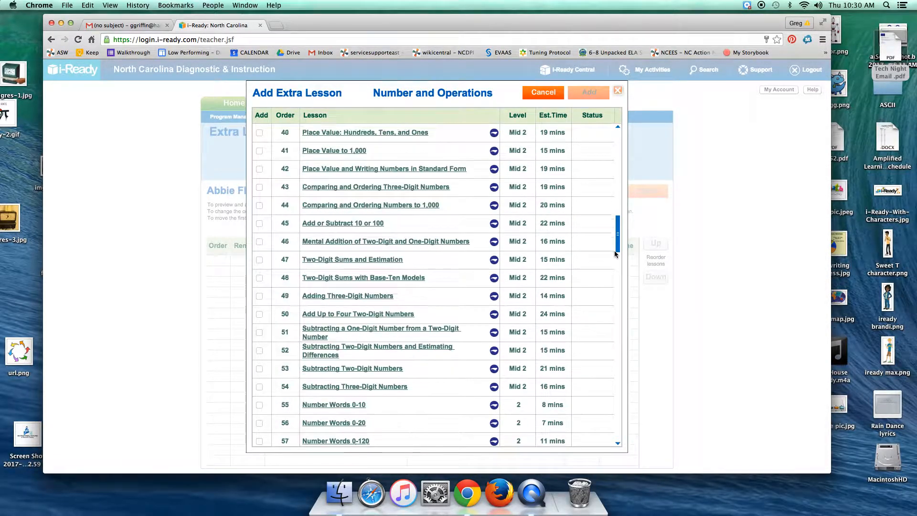
scroll(down, 3)
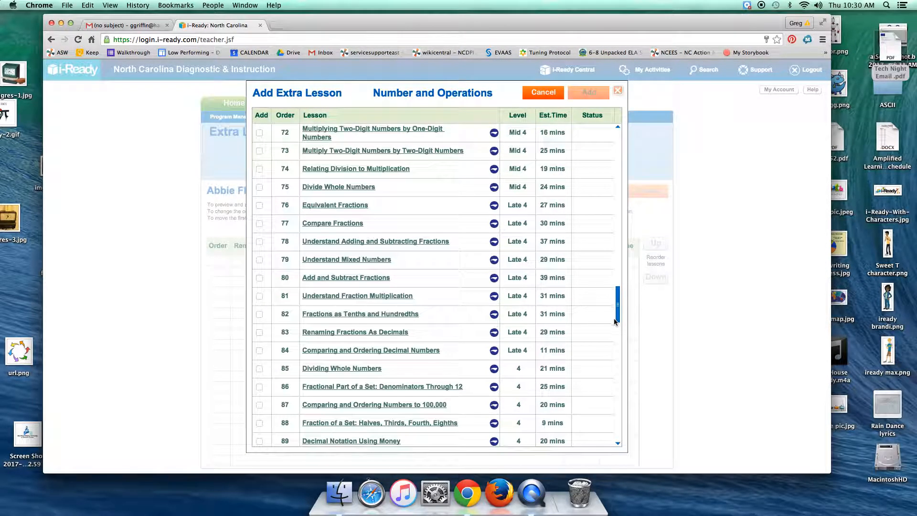
scroll(down, 3)
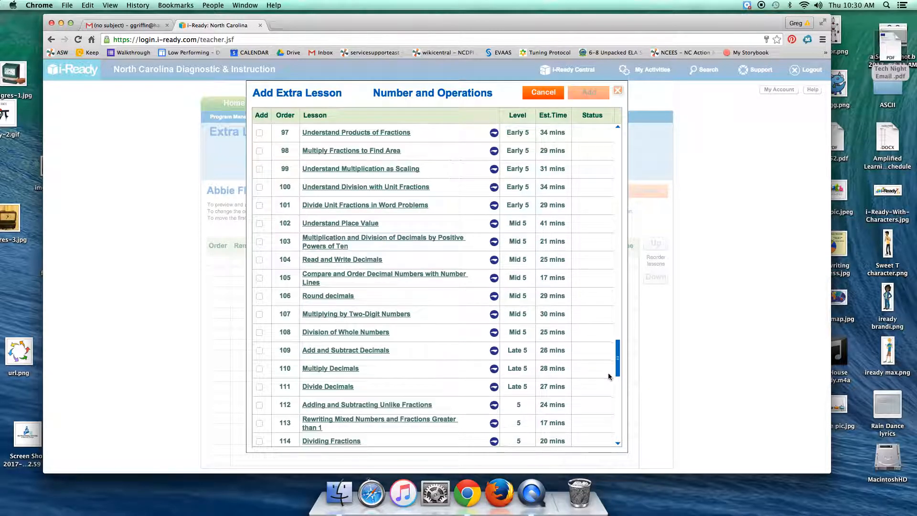
scroll(down, 3)
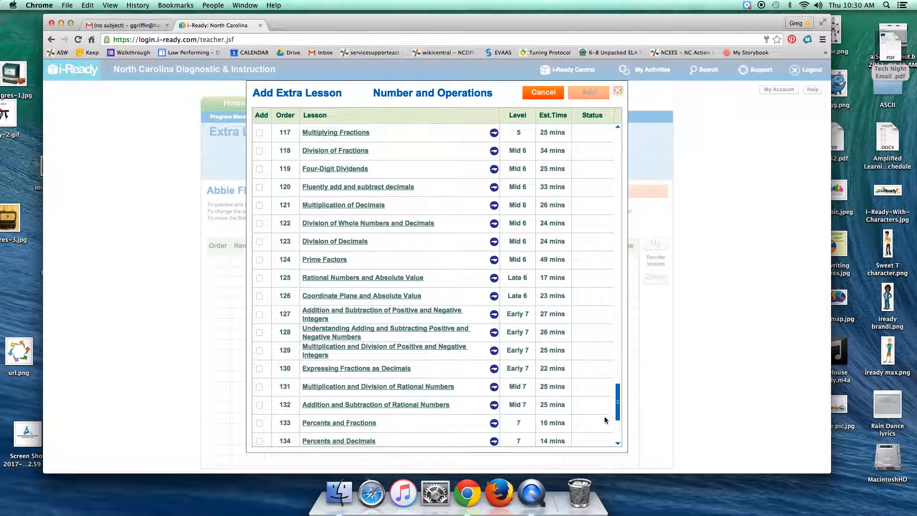
scroll(down, 3)
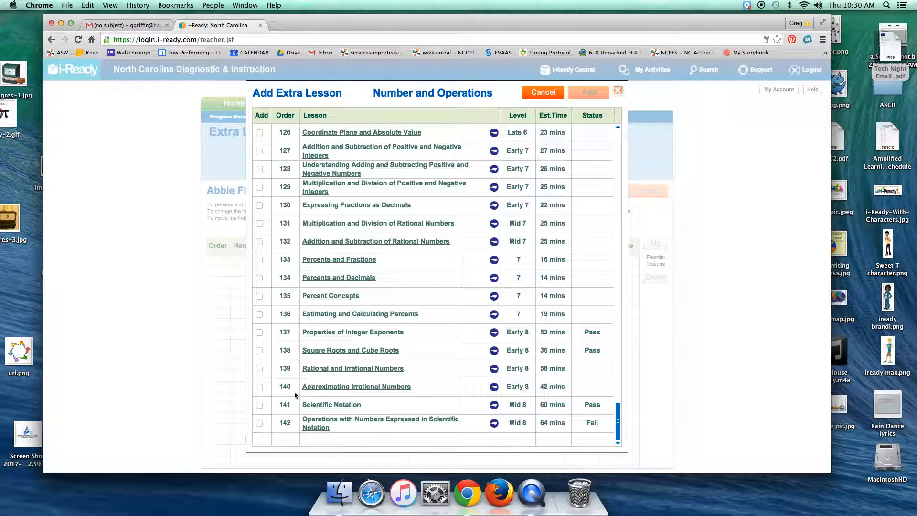
Cancel adding extra lessons and view another student's 14-lesson plan on Lesson Plans
click(541, 92)
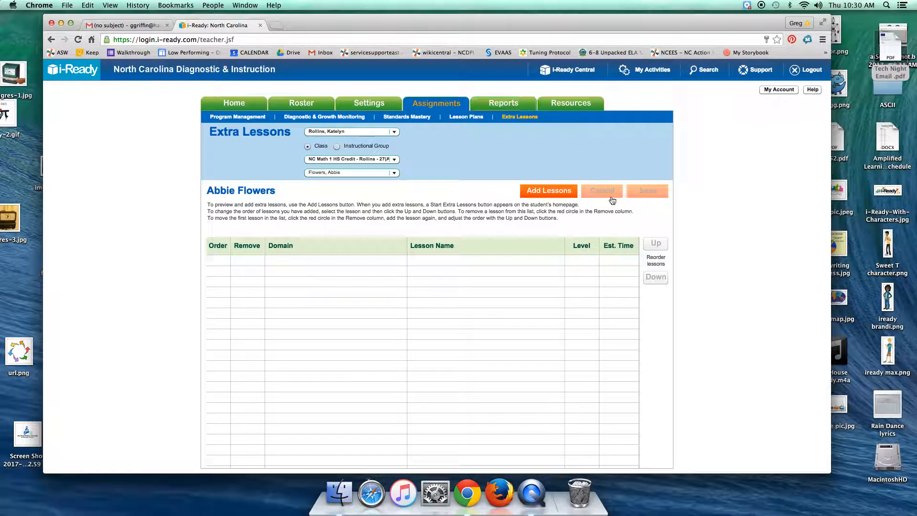
mouse_move(327, 182)
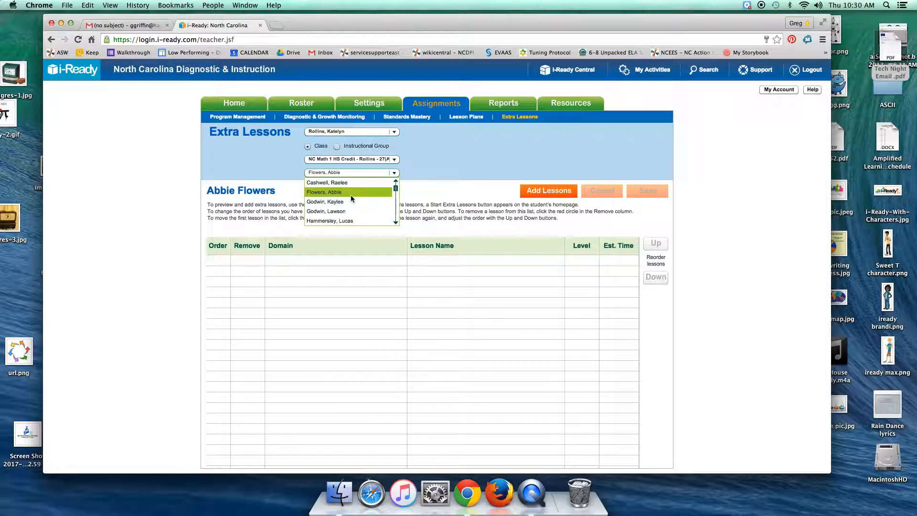
click(324, 201)
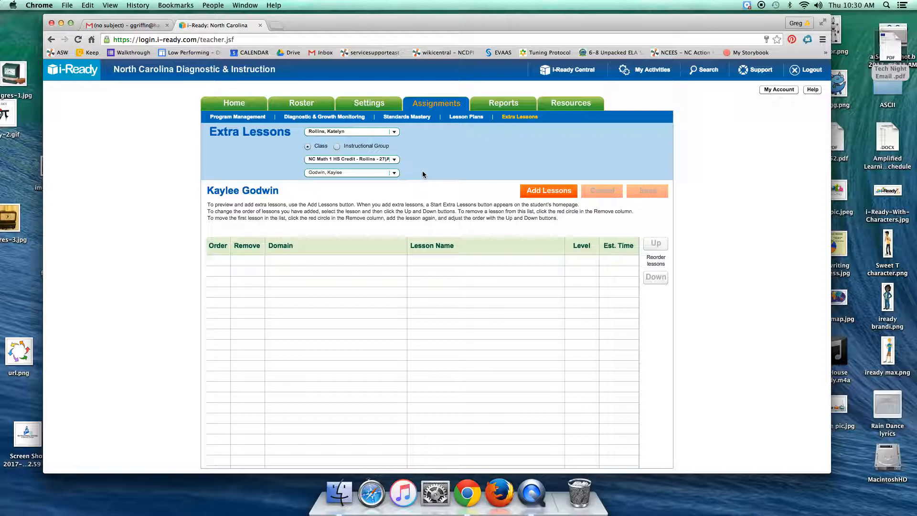
click(351, 172)
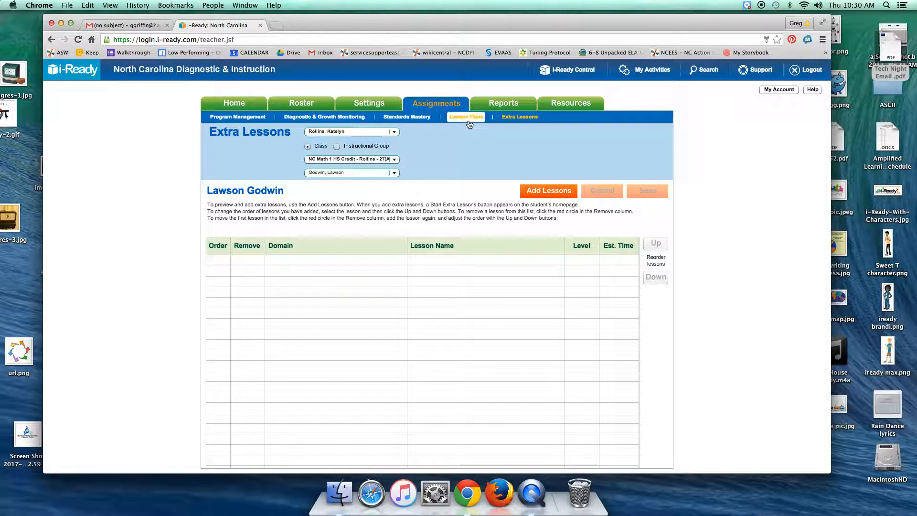
click(466, 116)
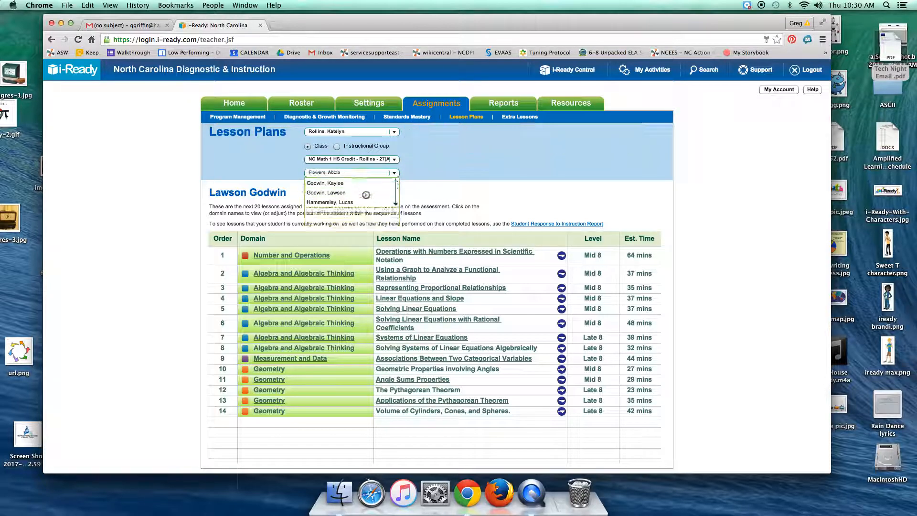
Switch through students' lesson plans until one shows all assigned lessons completed
click(325, 182)
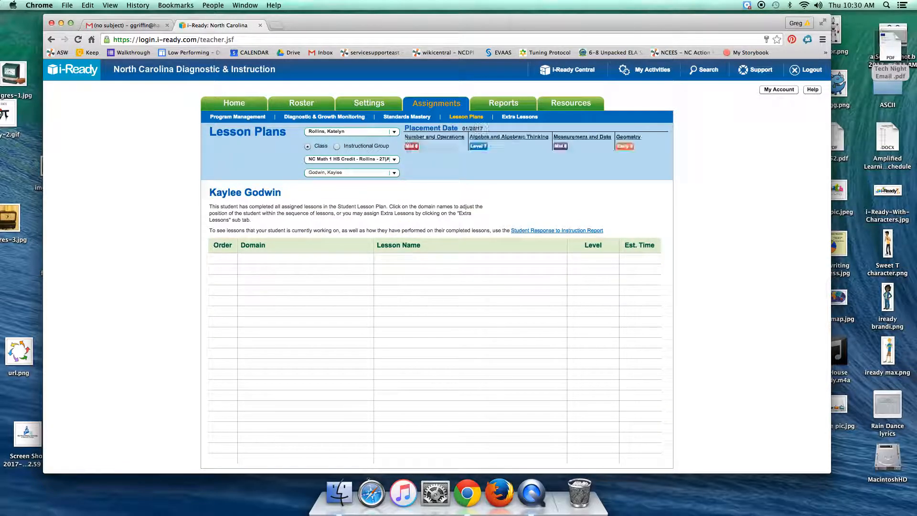
click(352, 172)
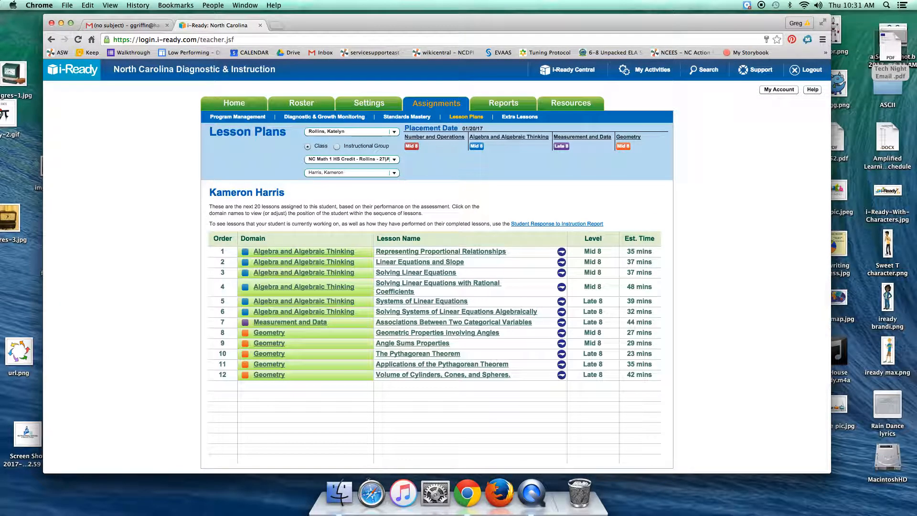
click(351, 172)
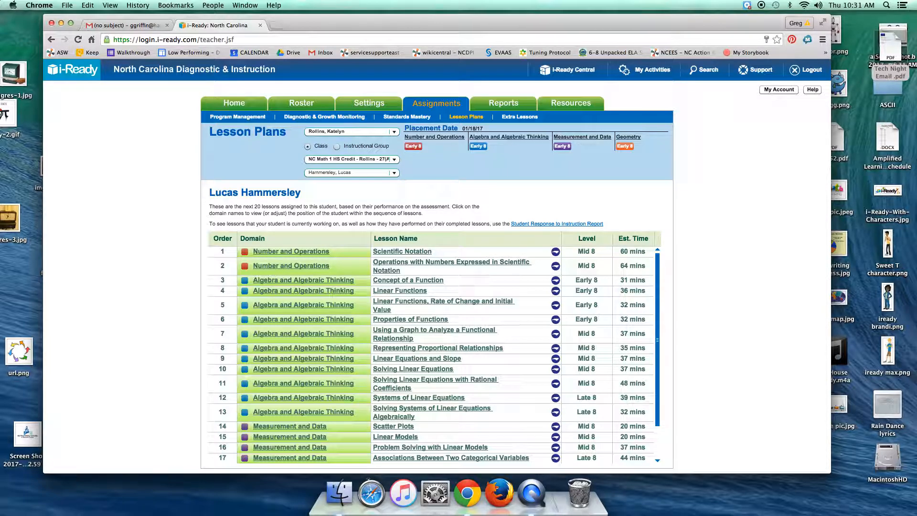
click(350, 173)
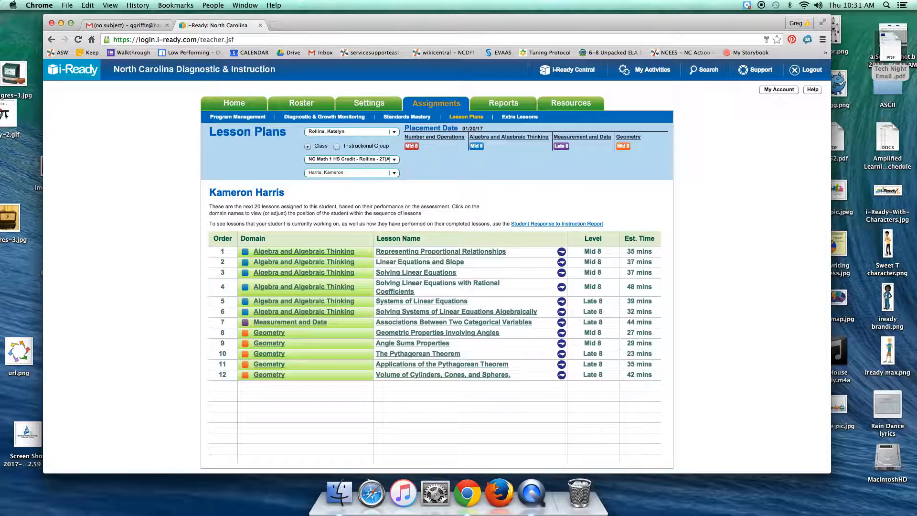
click(351, 172)
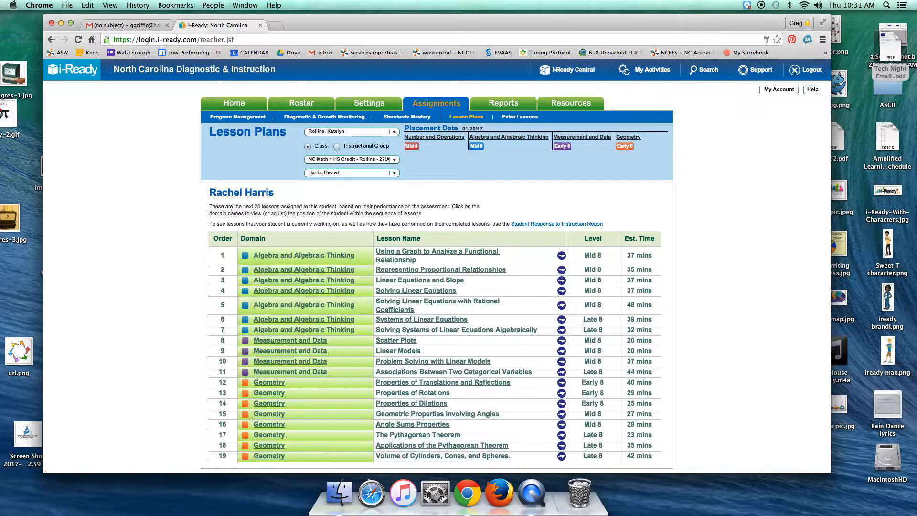
click(350, 172)
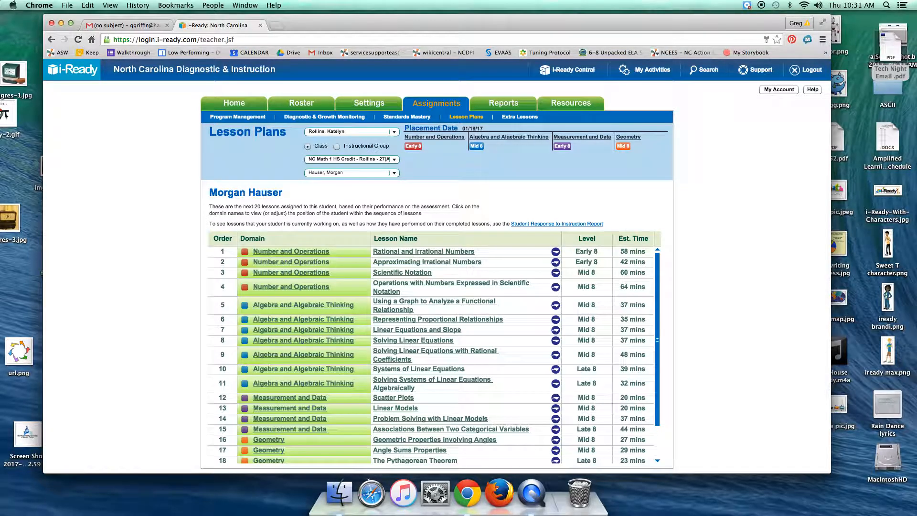
click(351, 173)
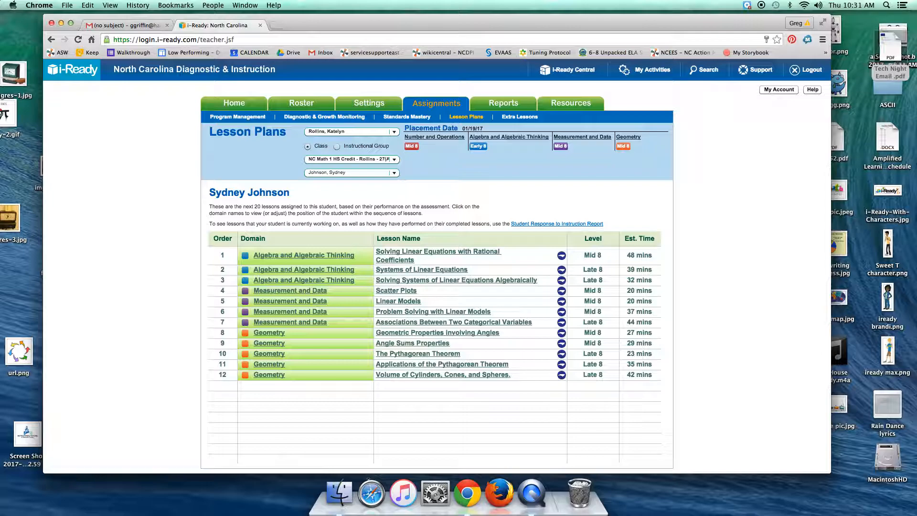
click(351, 172)
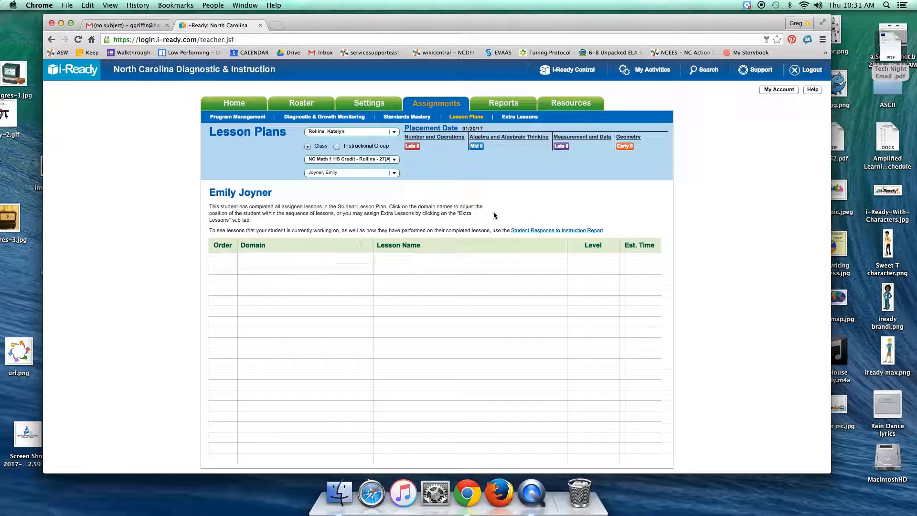
mouse_move(519, 229)
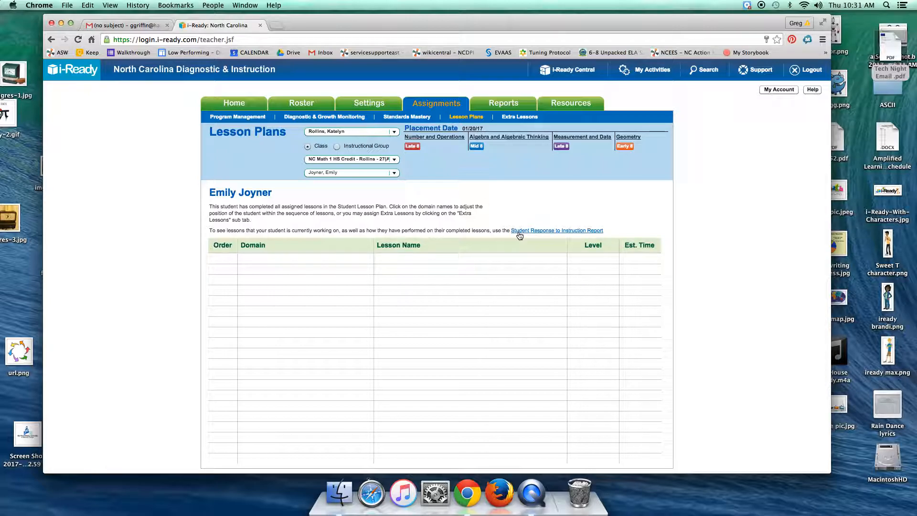
mouse_move(628, 155)
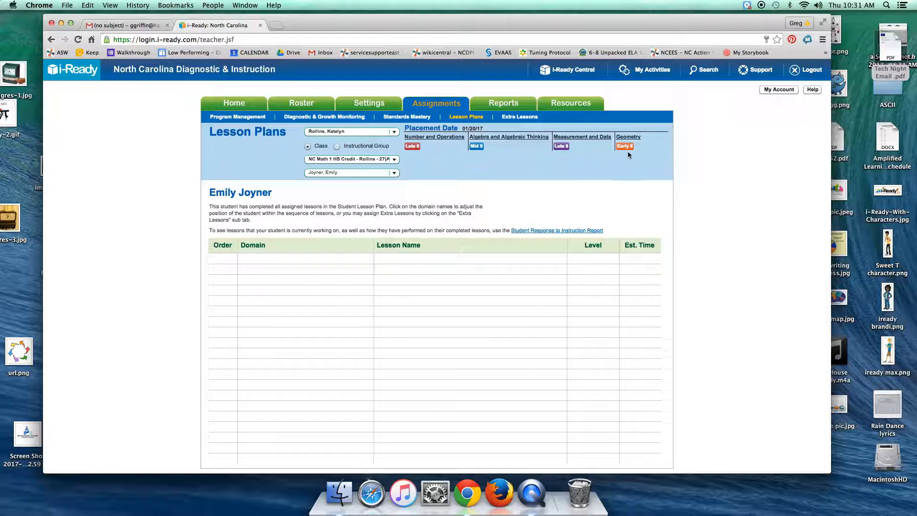
mouse_move(544, 152)
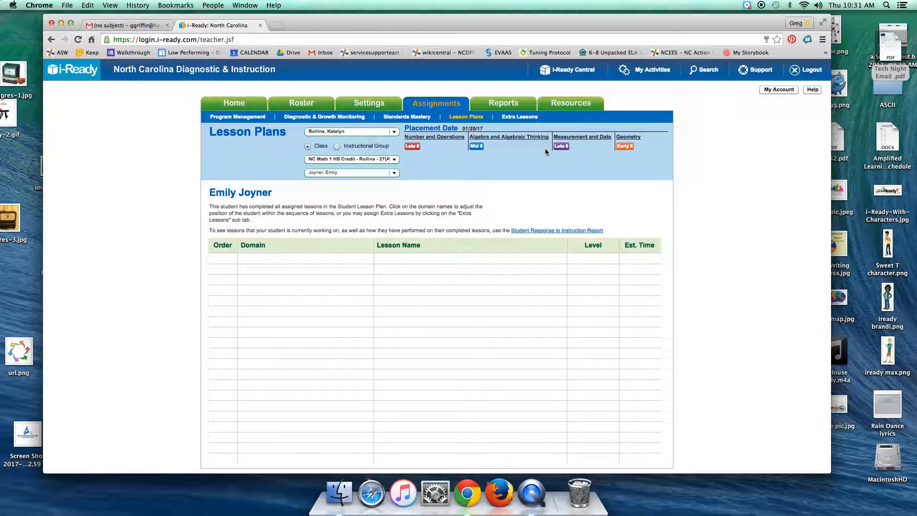
mouse_move(633, 153)
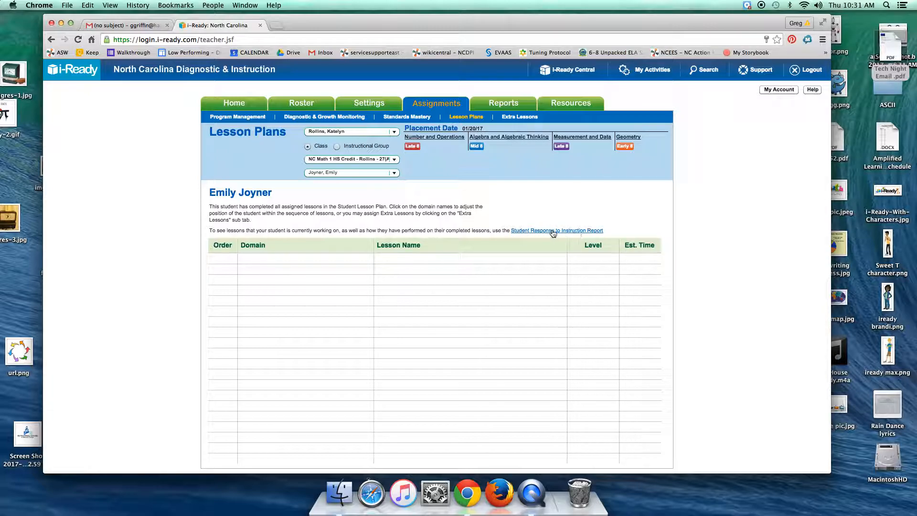
Open the Student Response to Instruction report criteria page for the finished student
click(556, 230)
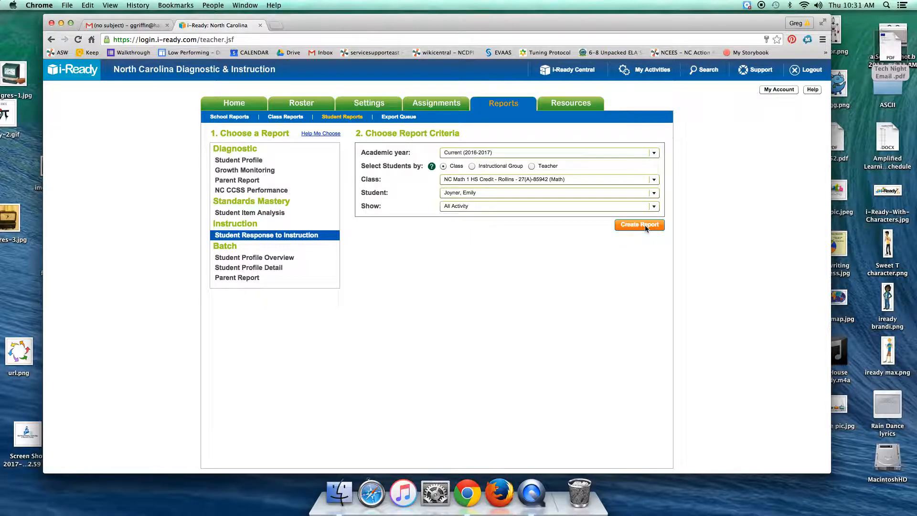
Create the report and scroll through Completion, Domain Summary and Lesson Detail sections
click(638, 225)
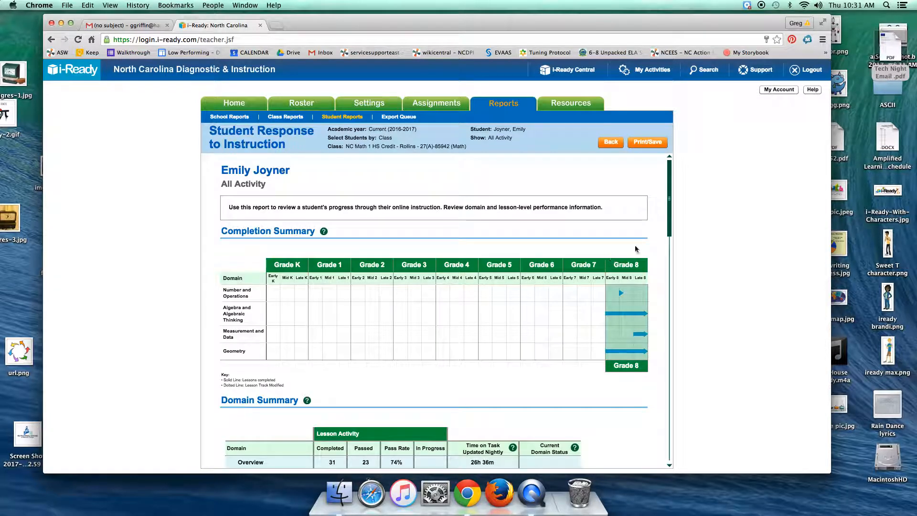
scroll(down, 3)
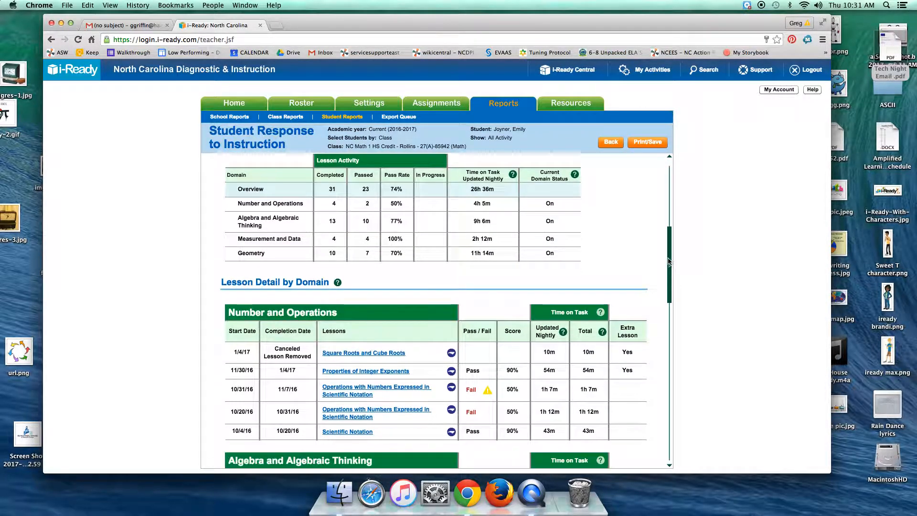
scroll(down, 3)
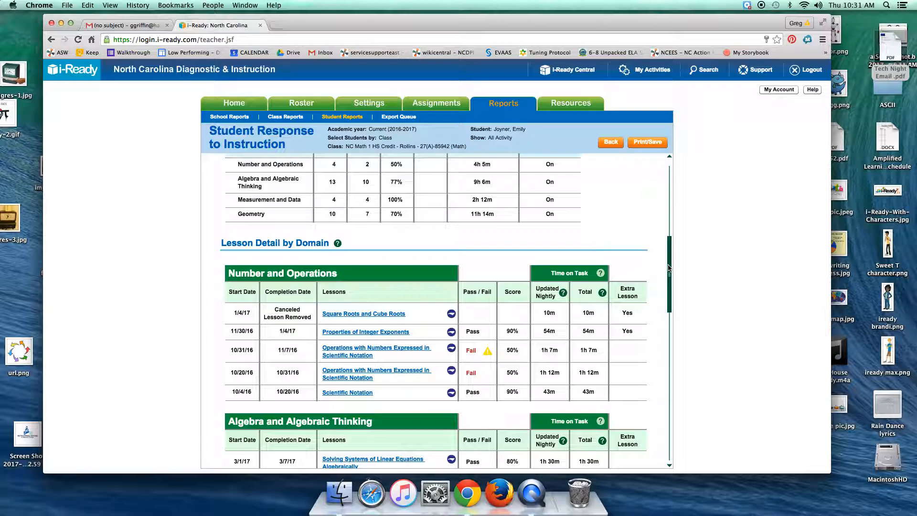
scroll(down, 3)
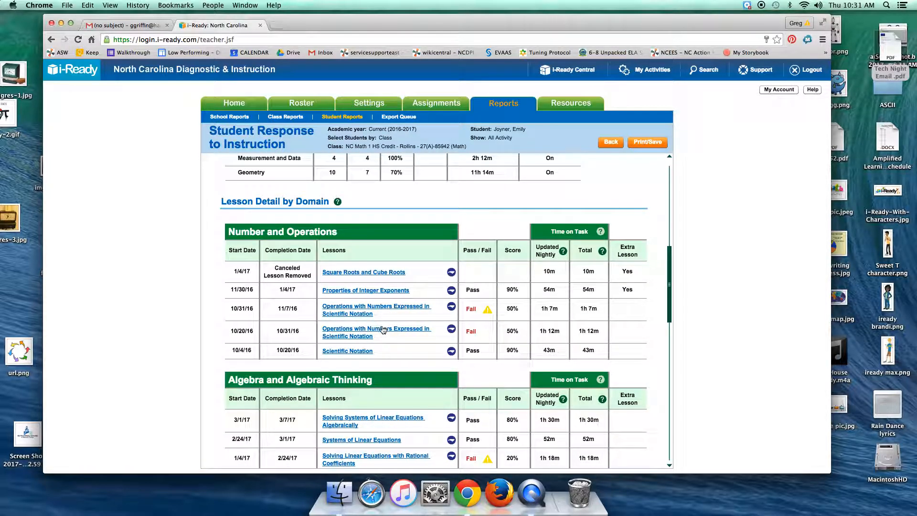
mouse_move(398, 313)
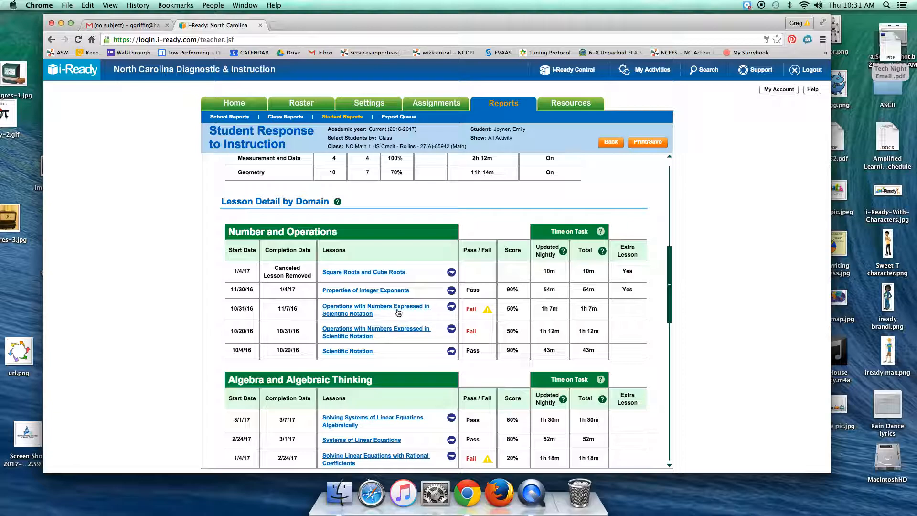
mouse_move(385, 333)
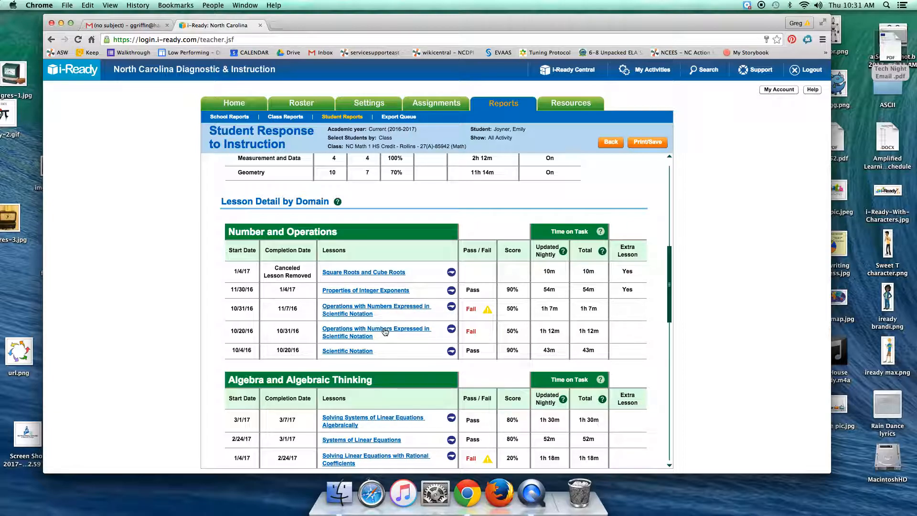
mouse_move(560, 310)
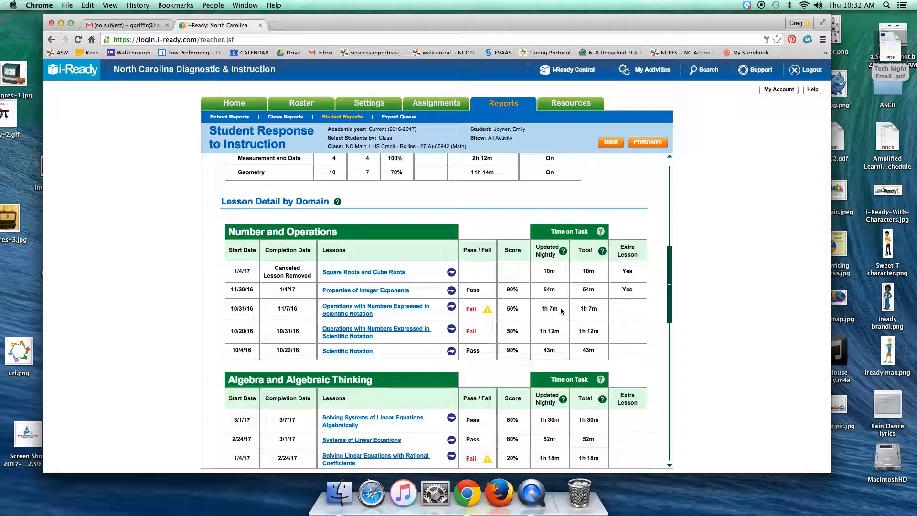
mouse_move(677, 272)
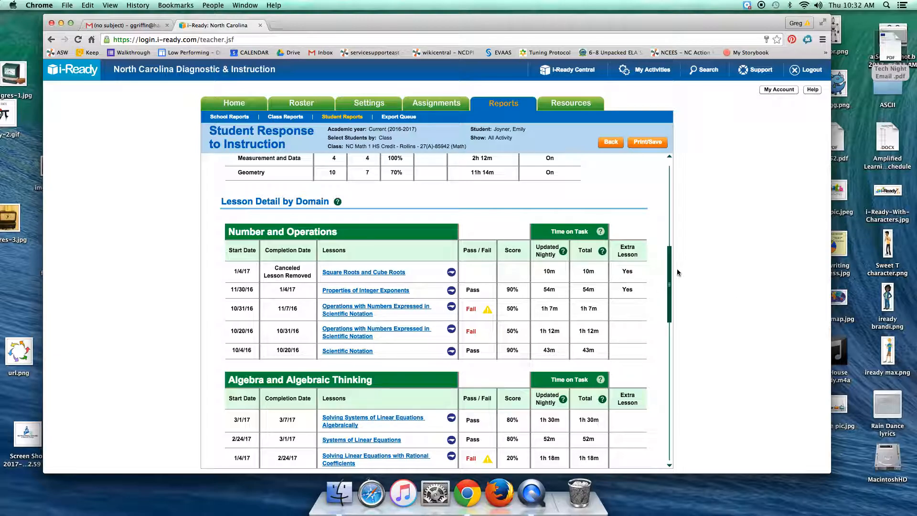
scroll(down, 3)
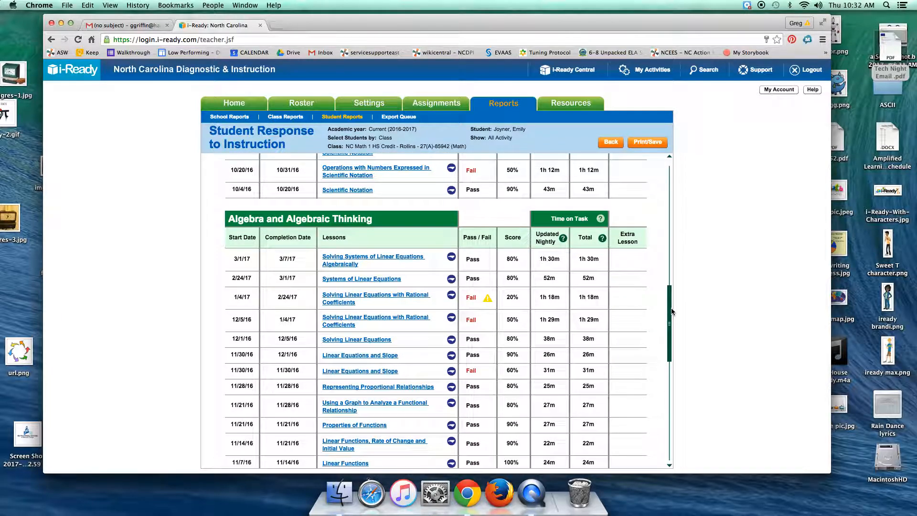
scroll(down, 3)
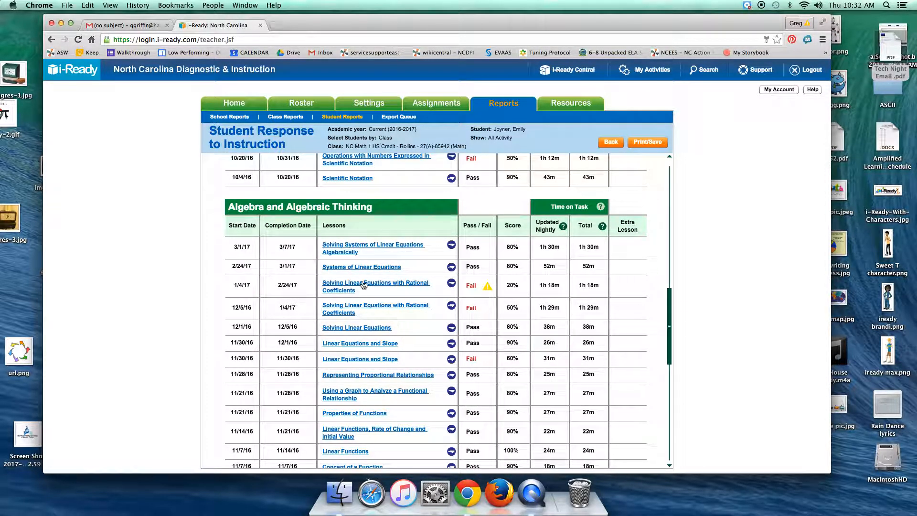
mouse_move(681, 320)
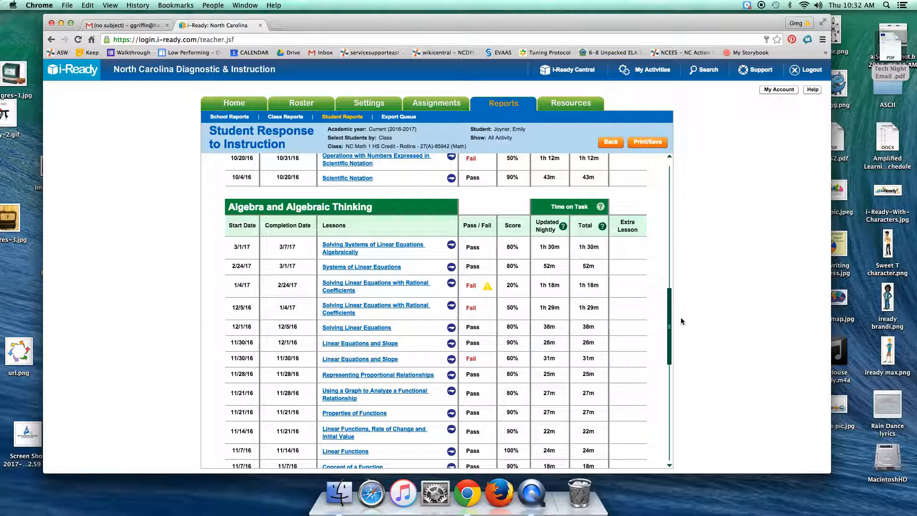
scroll(down, 3)
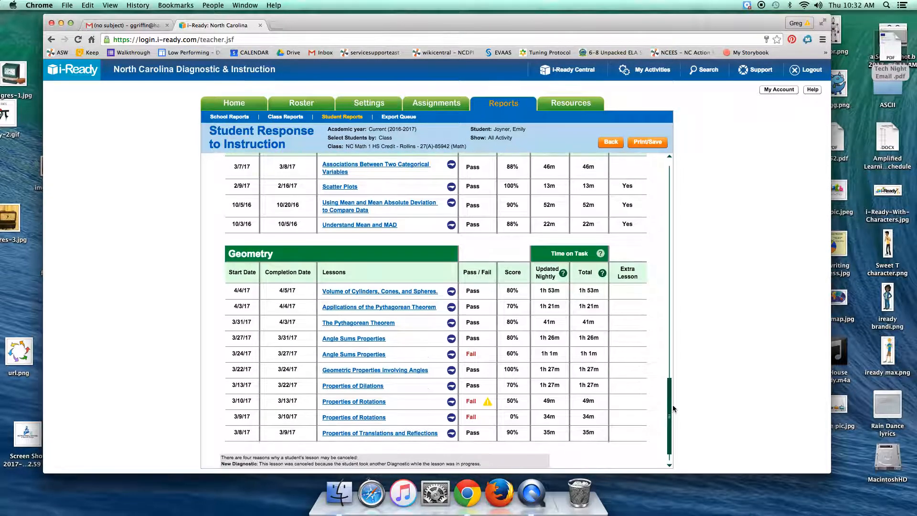
scroll(down, 3)
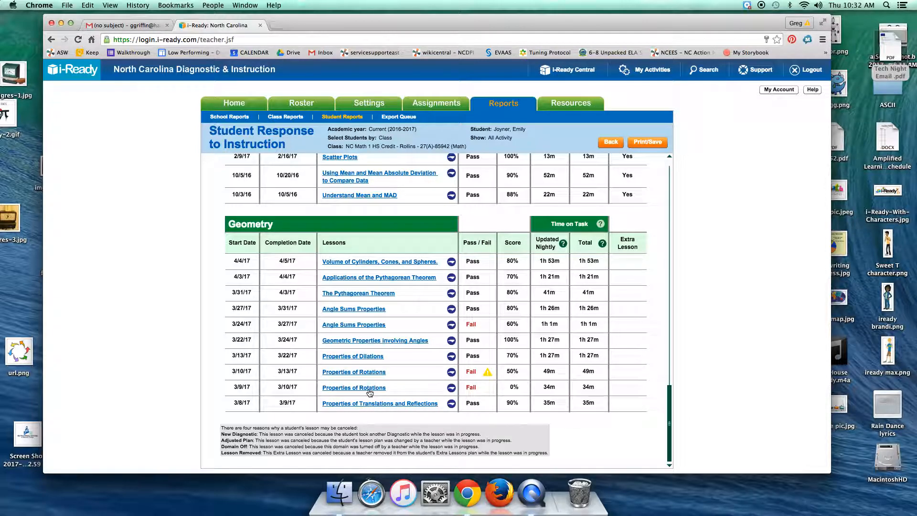
mouse_move(468, 392)
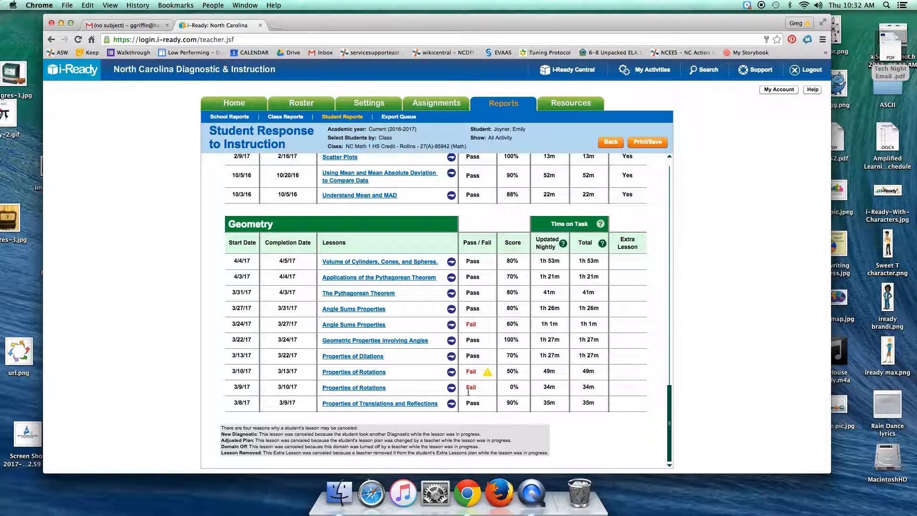
mouse_move(386, 393)
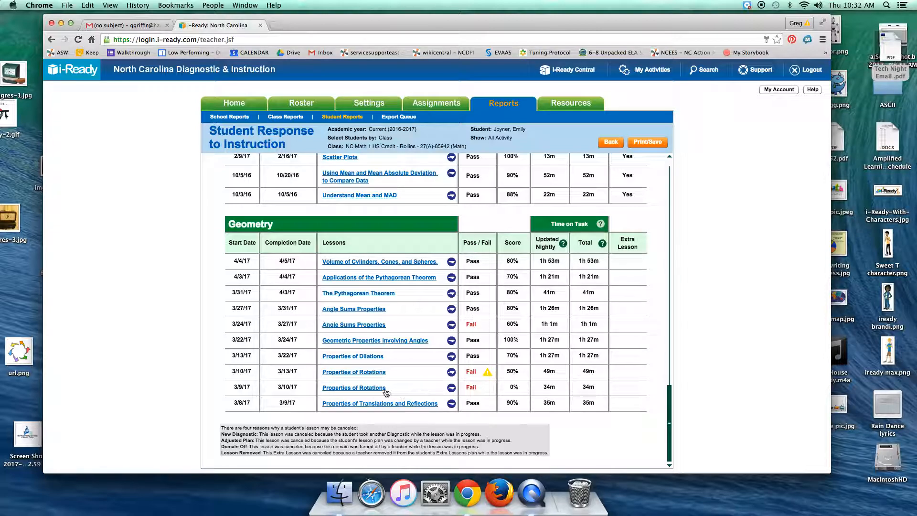
mouse_move(654, 213)
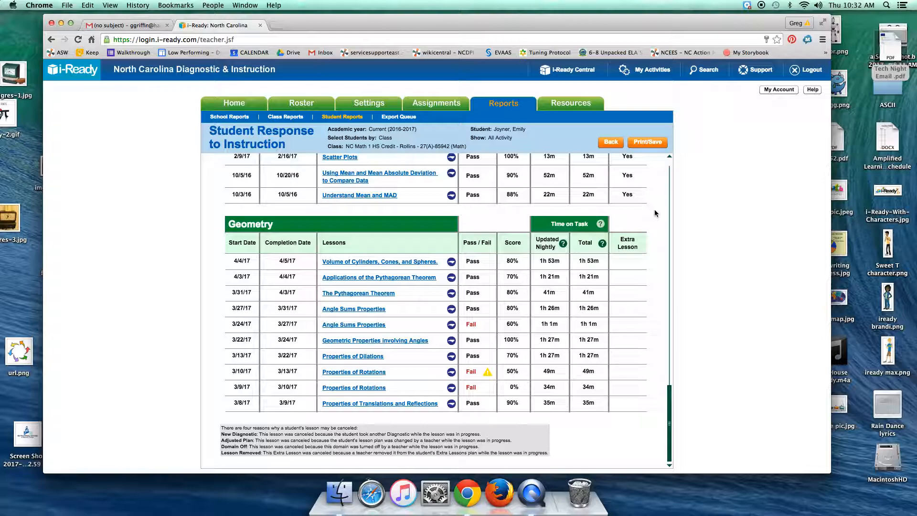
mouse_move(649, 172)
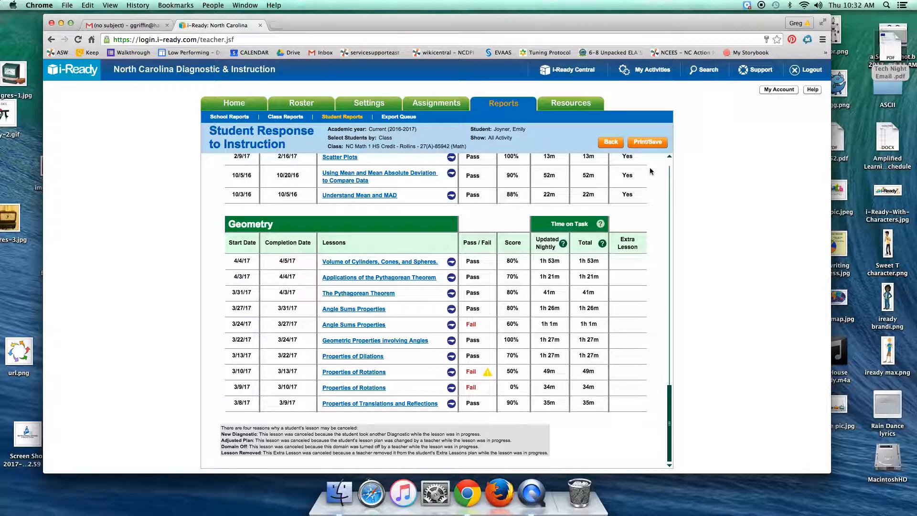